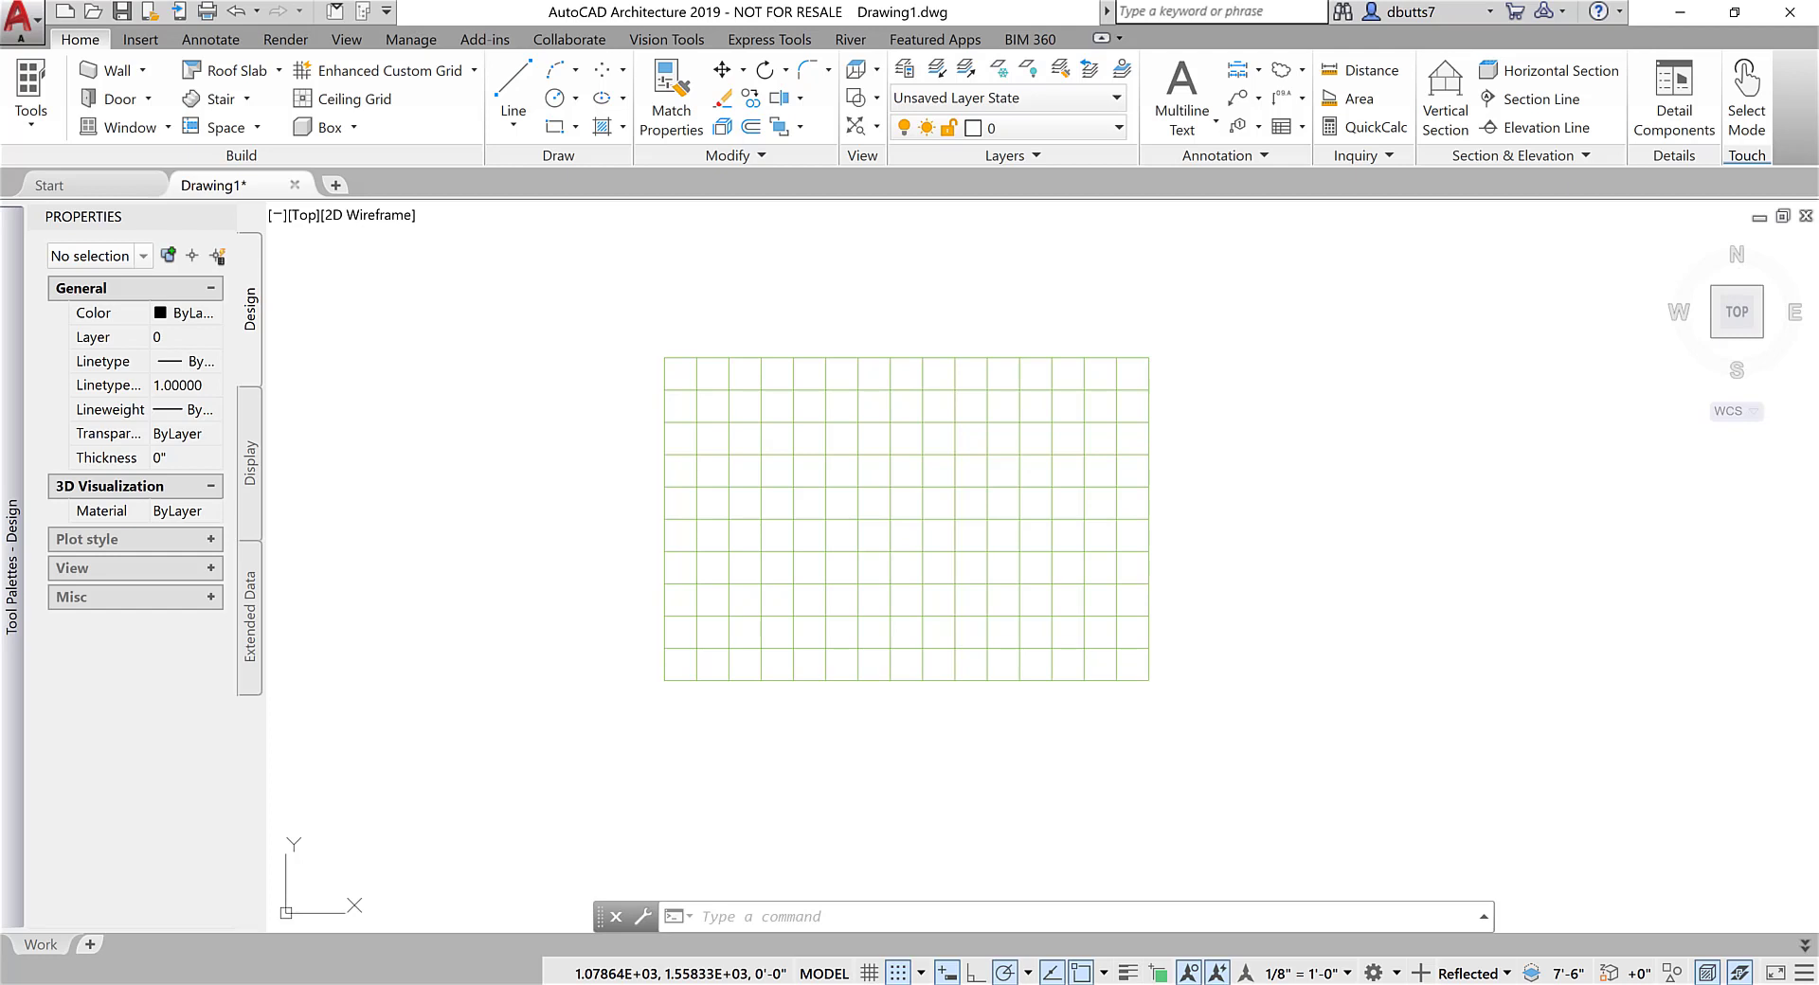
mouse_move(894, 447)
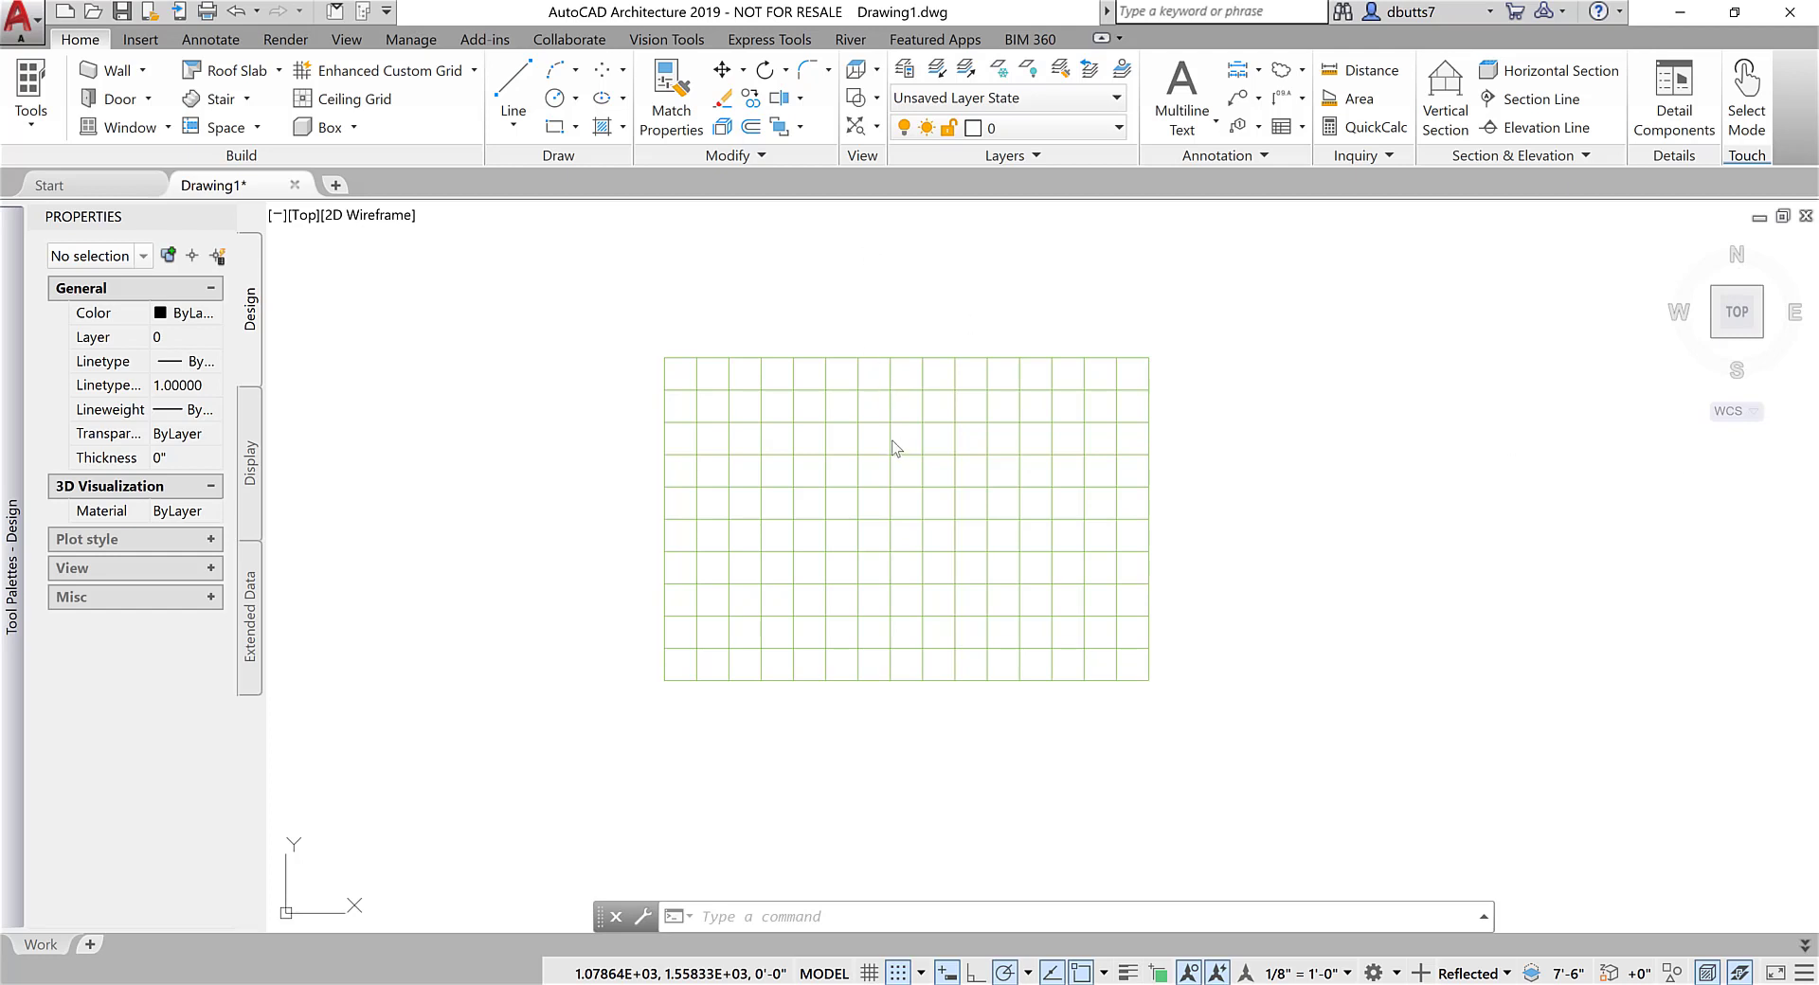
mouse_move(1296, 532)
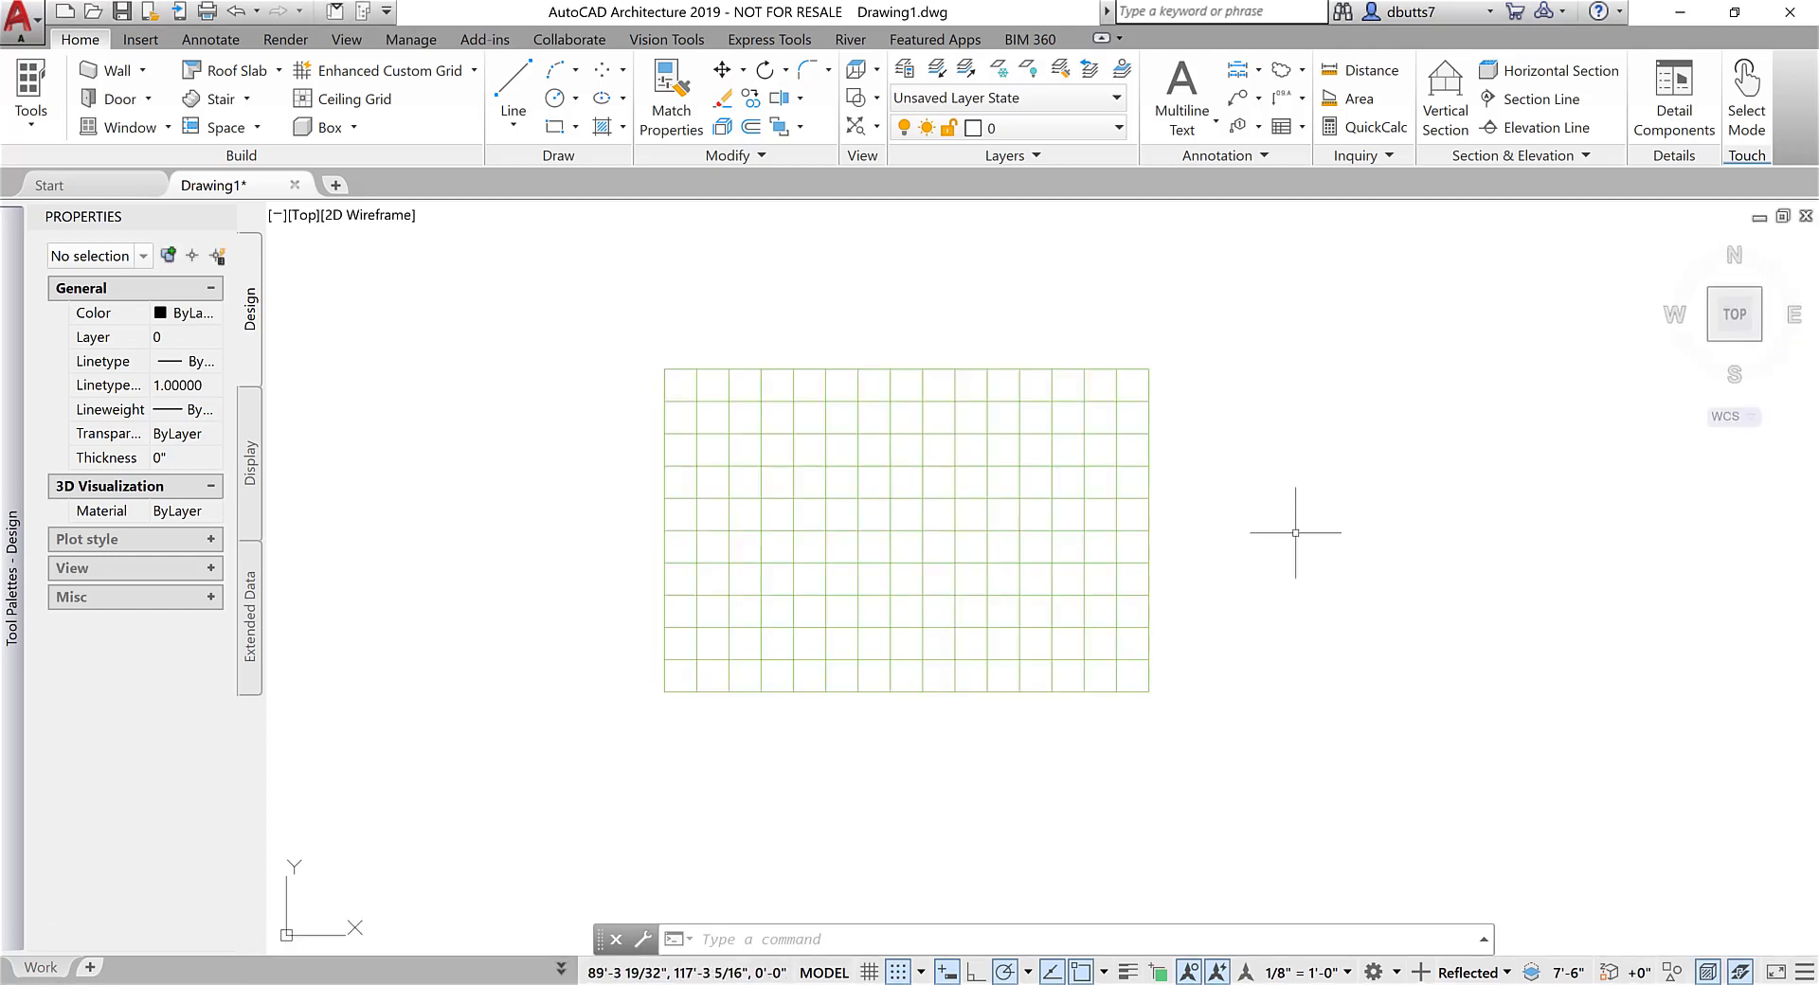
mouse_move(1467, 972)
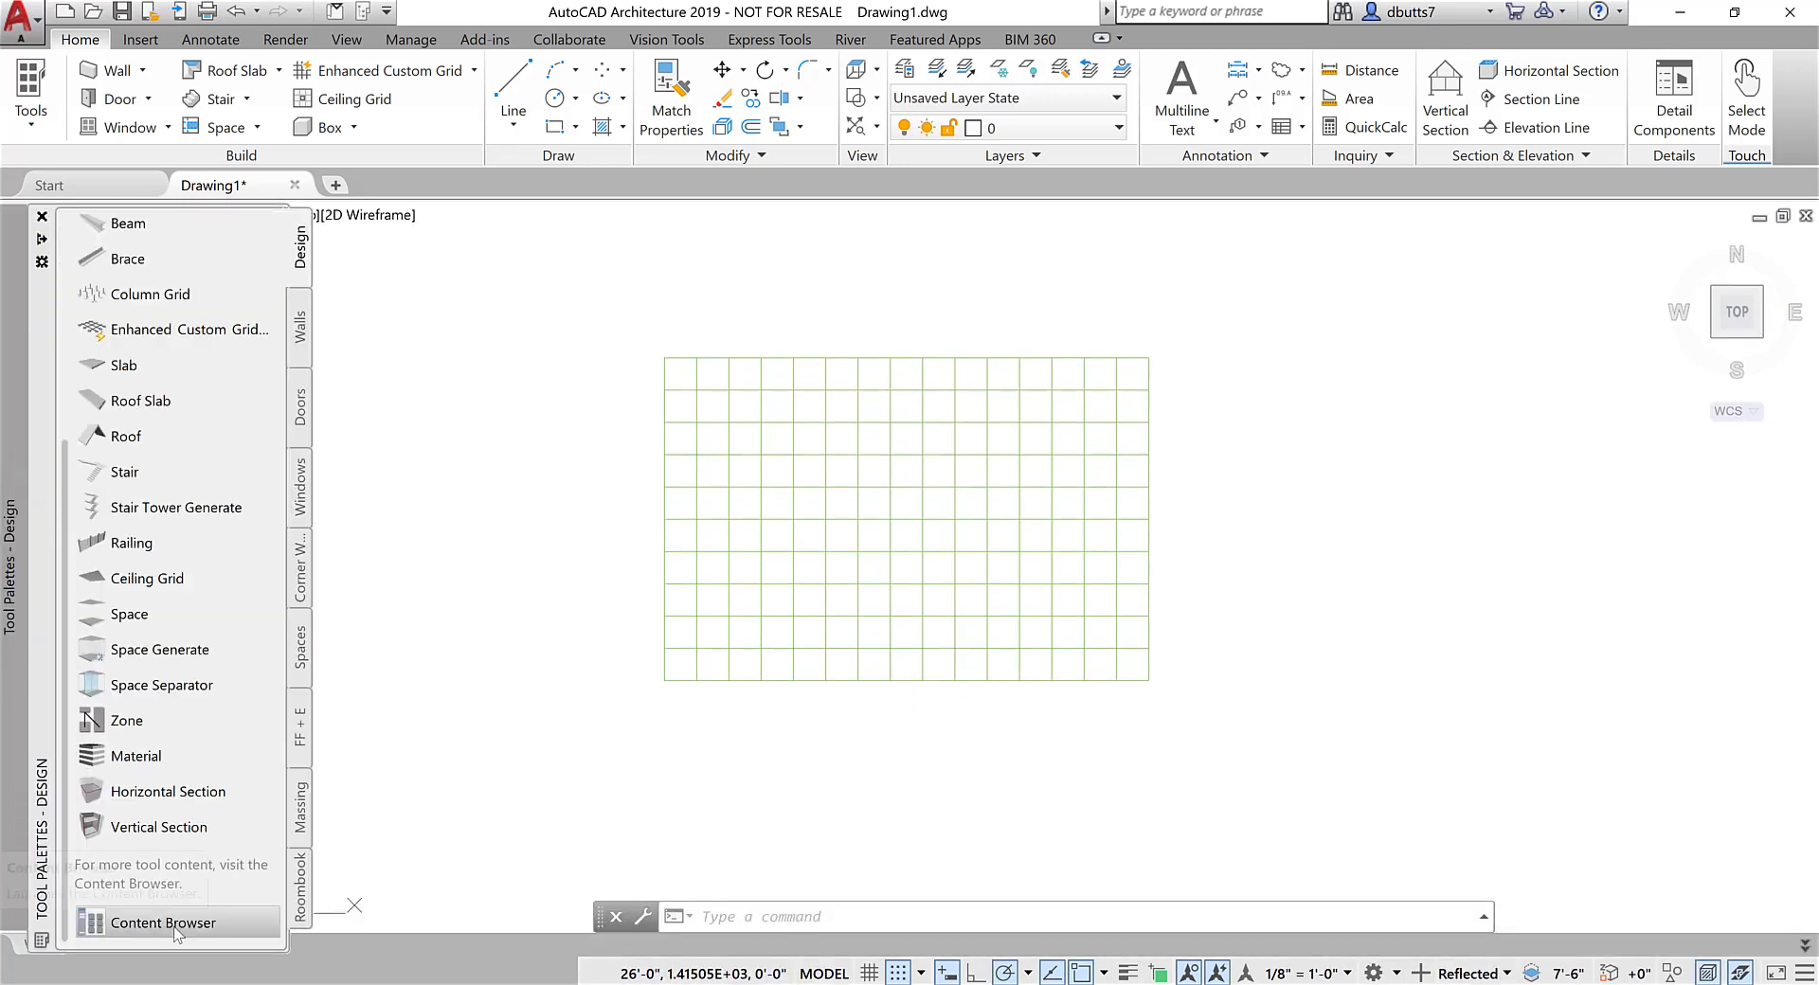
mouse_move(163, 923)
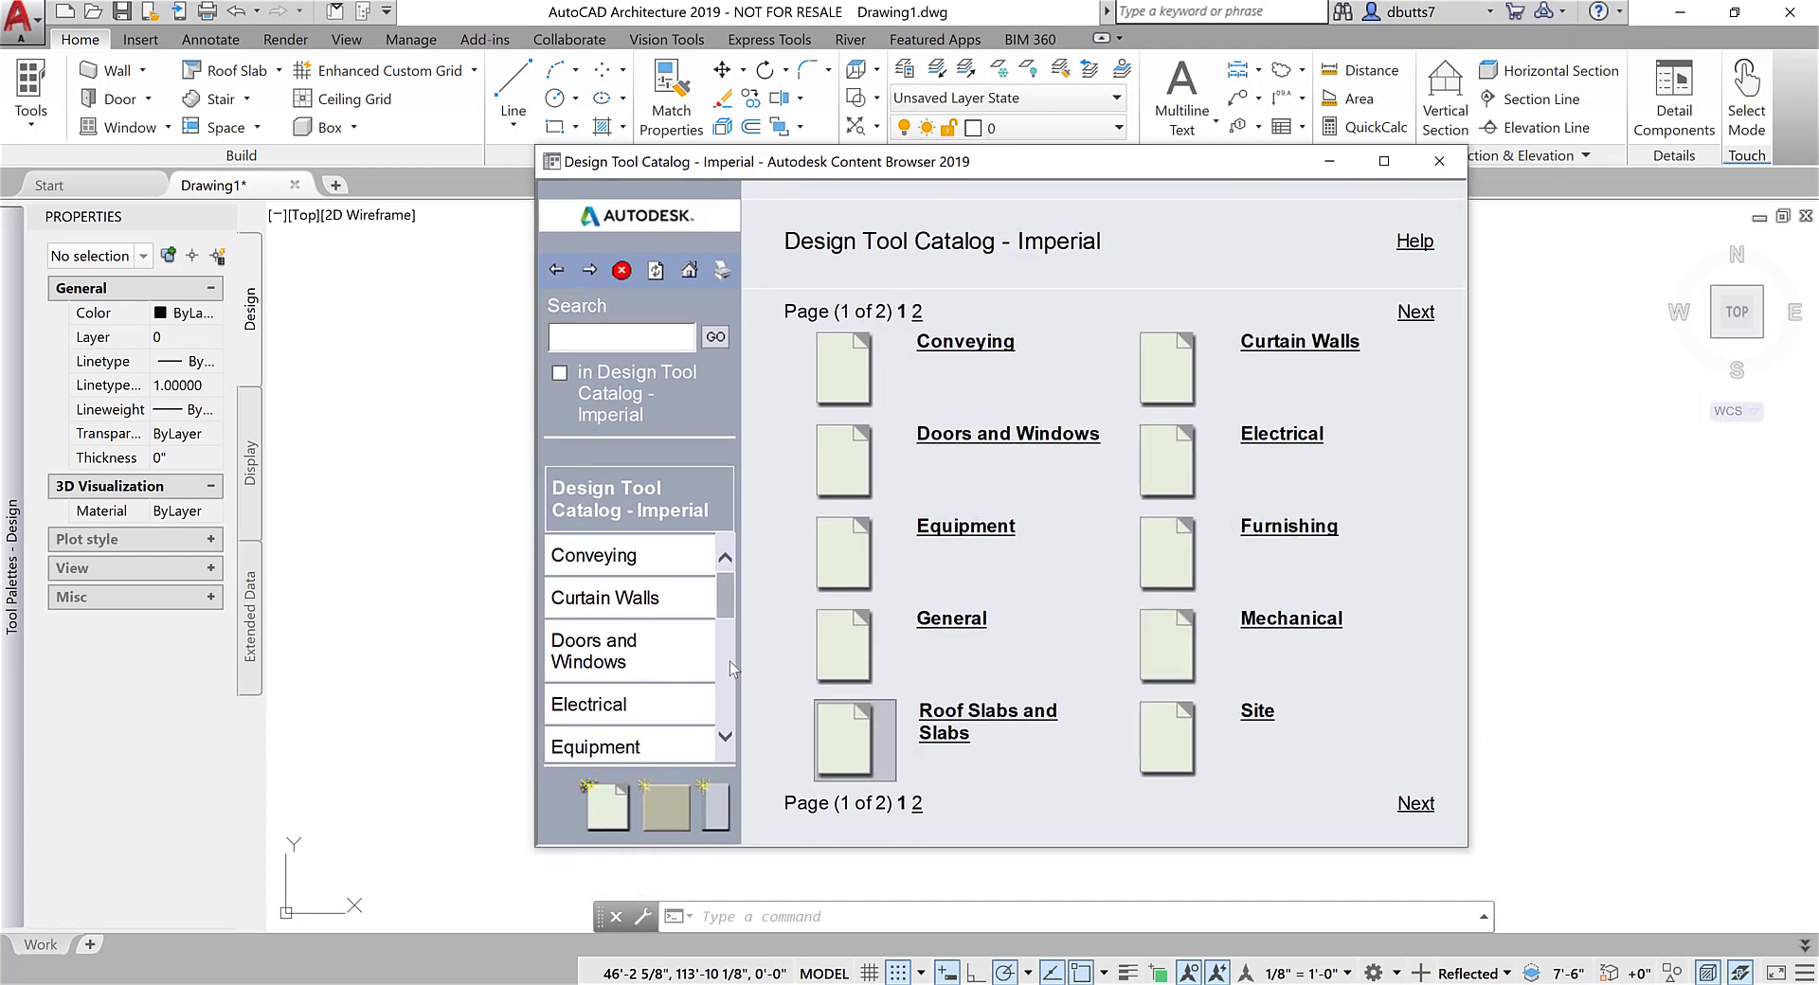
Browse the catalog to Electrical > Lighting > Fluorescent fixtures, glancing at Incandescent on the way.
click(1281, 432)
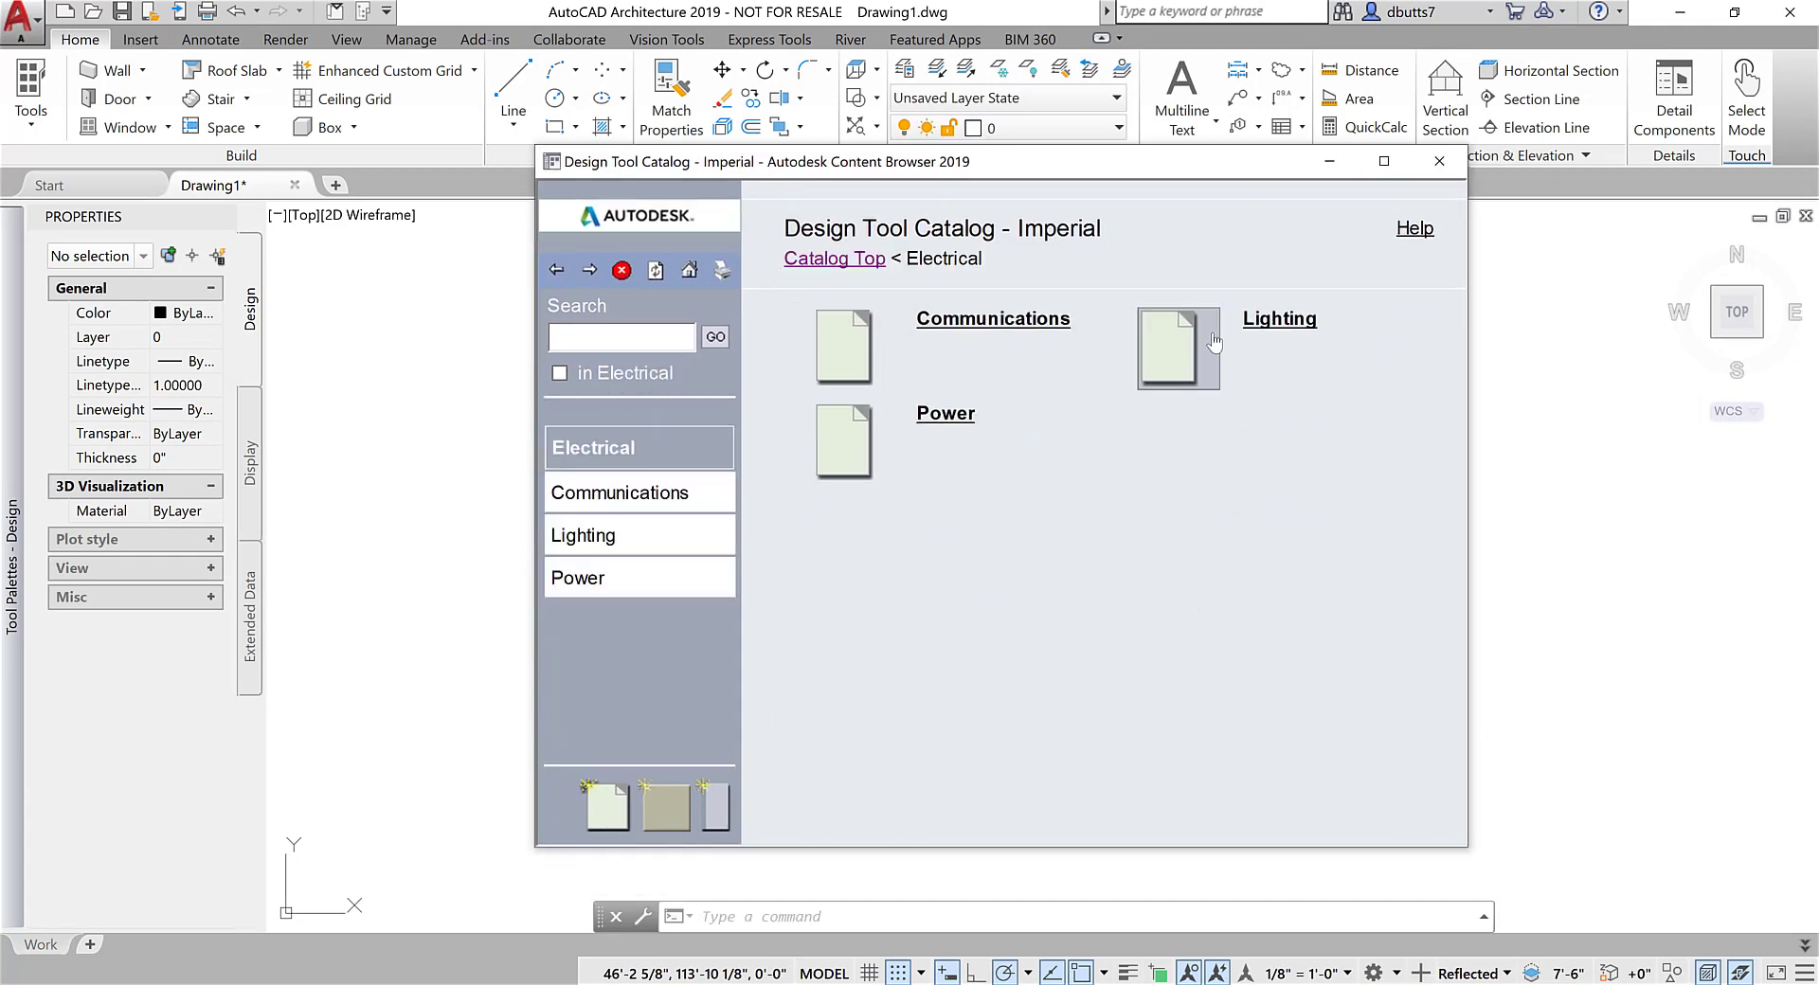
click(1279, 318)
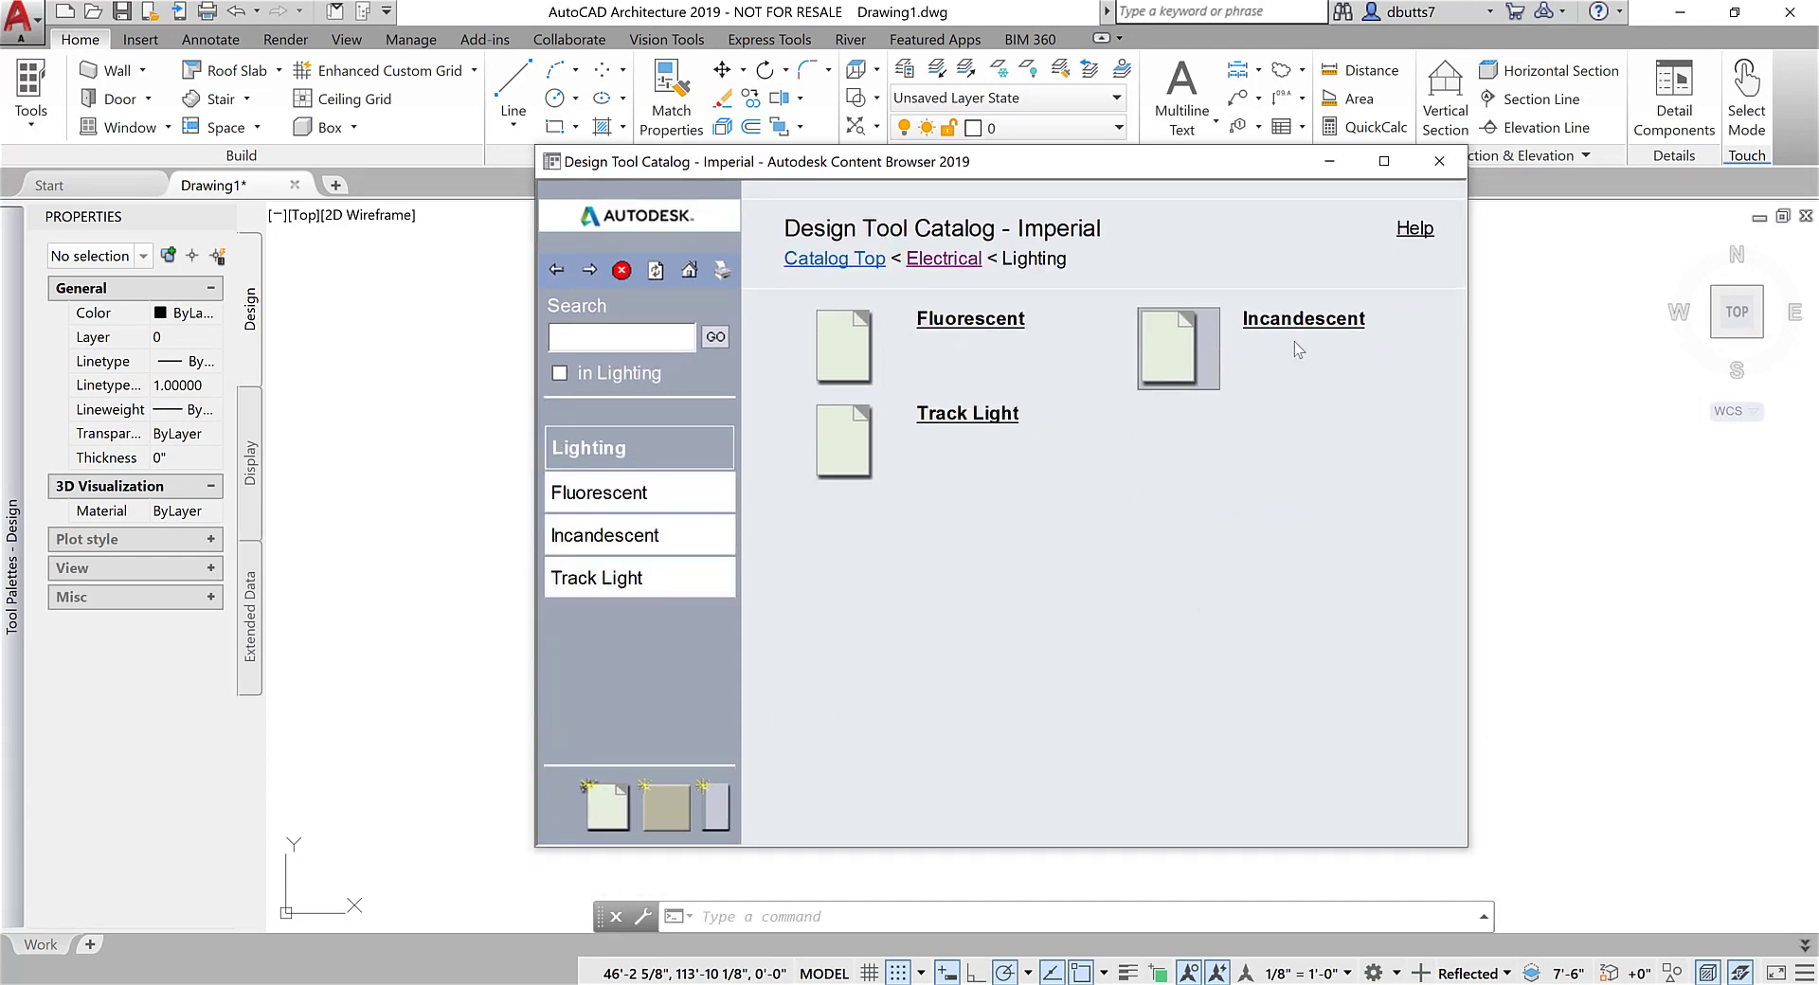
click(1301, 318)
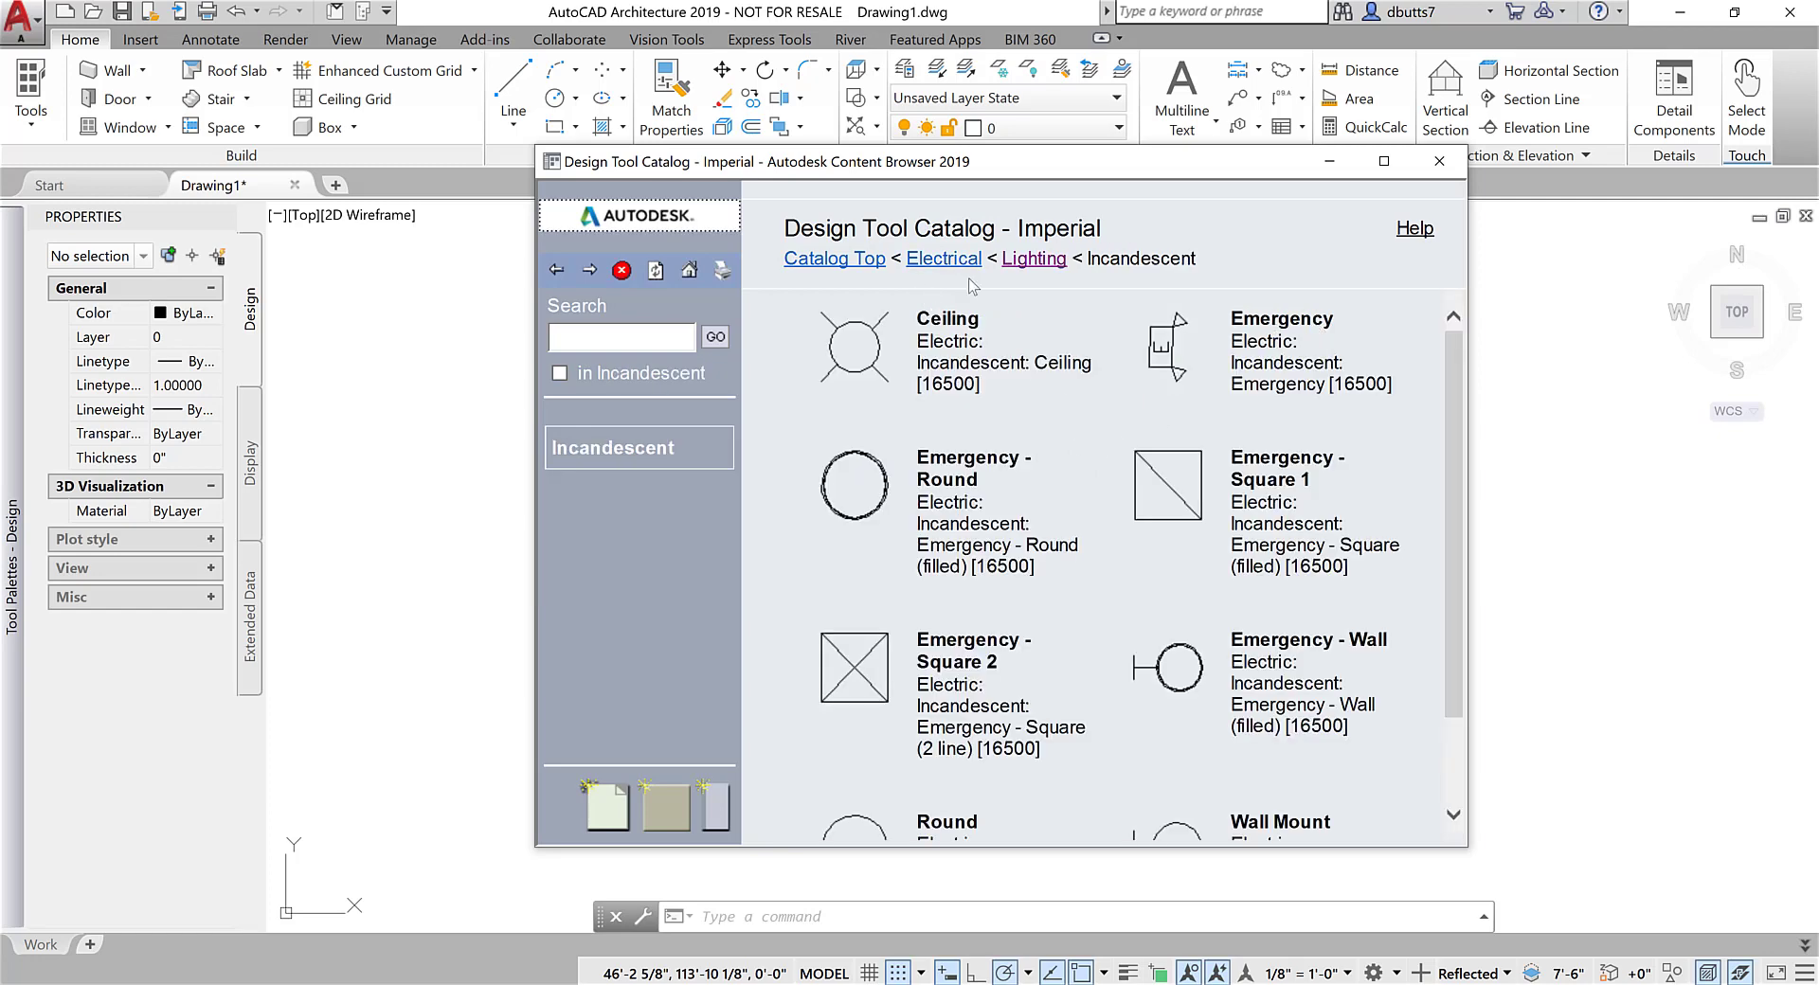
click(1031, 259)
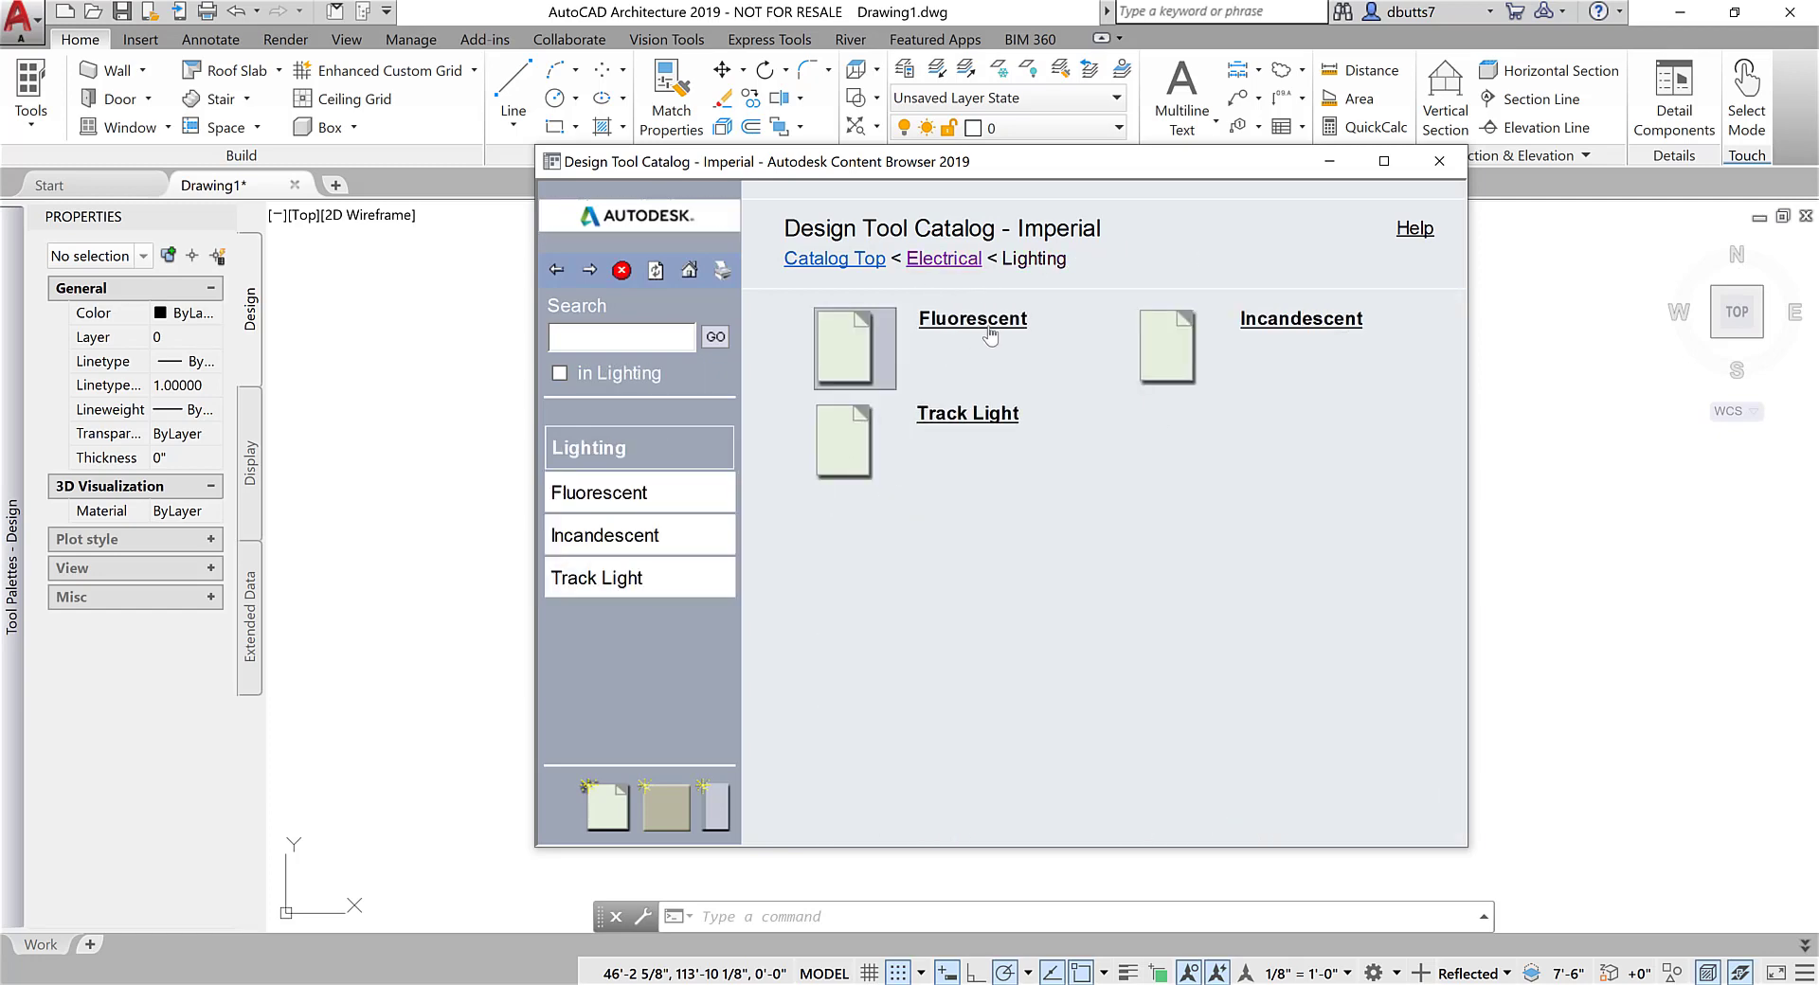
click(972, 318)
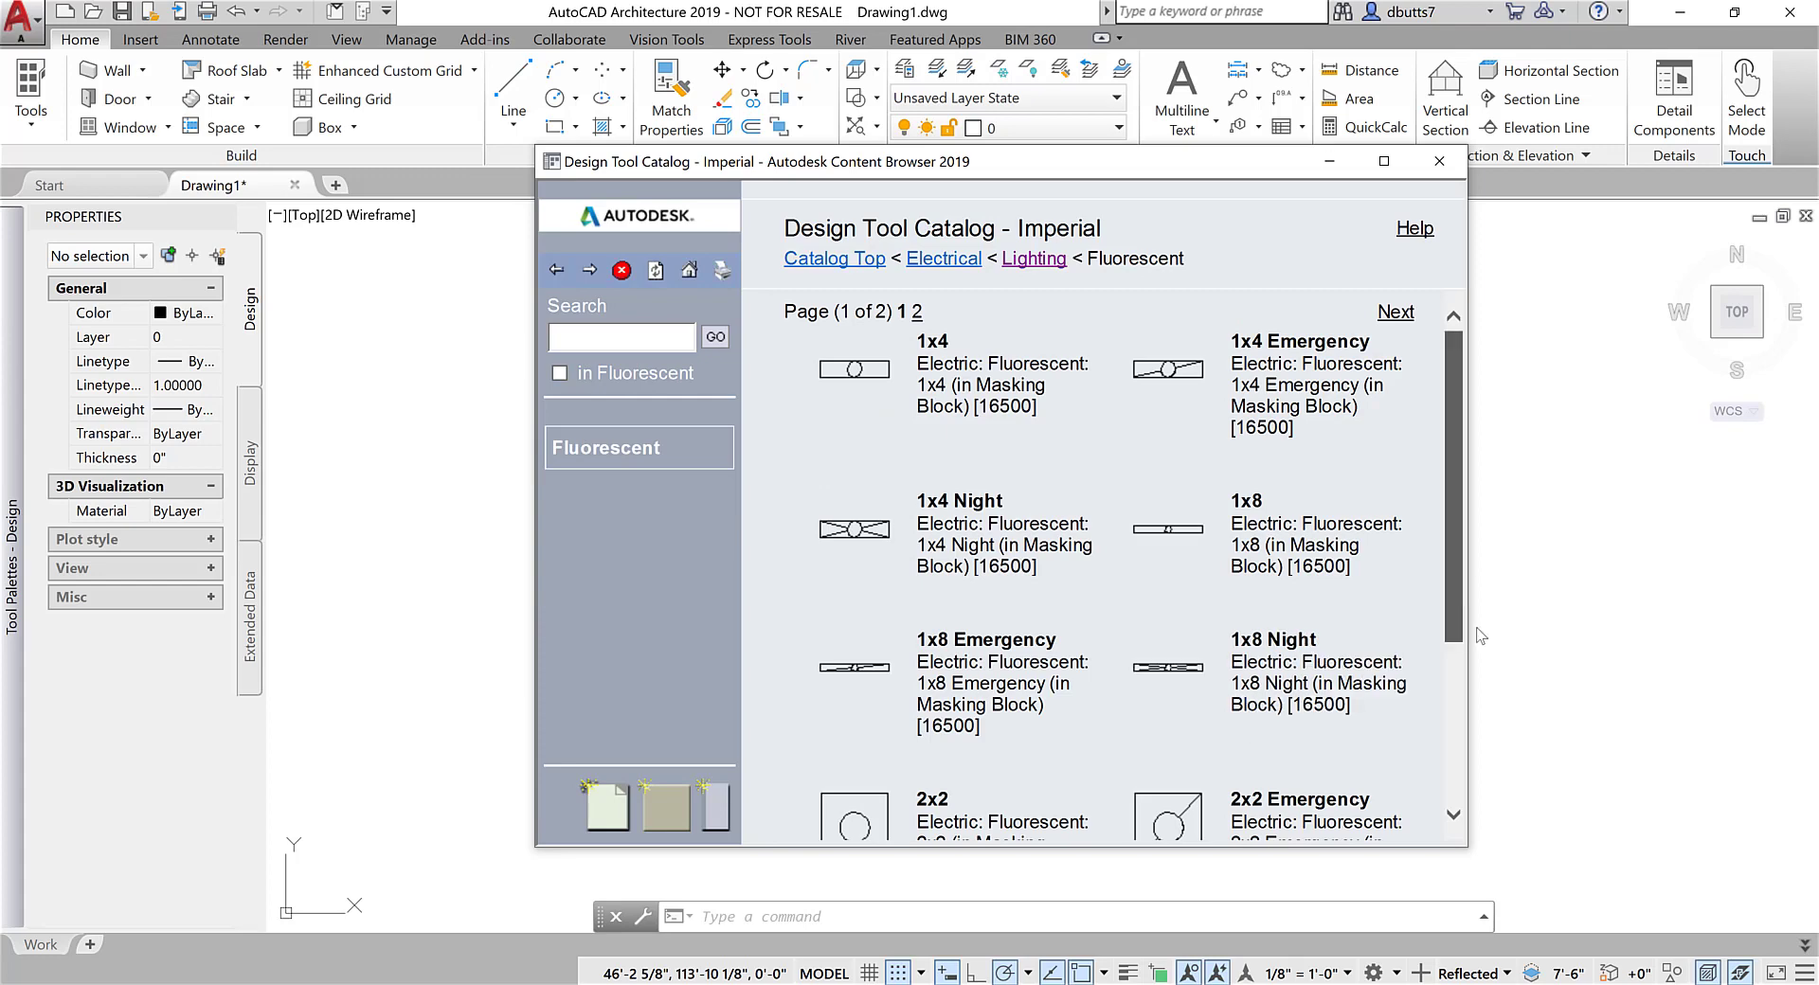
Choose Insert into Drawing for the 2x4 fluorescent masking-block fixture.
scroll(down, 3)
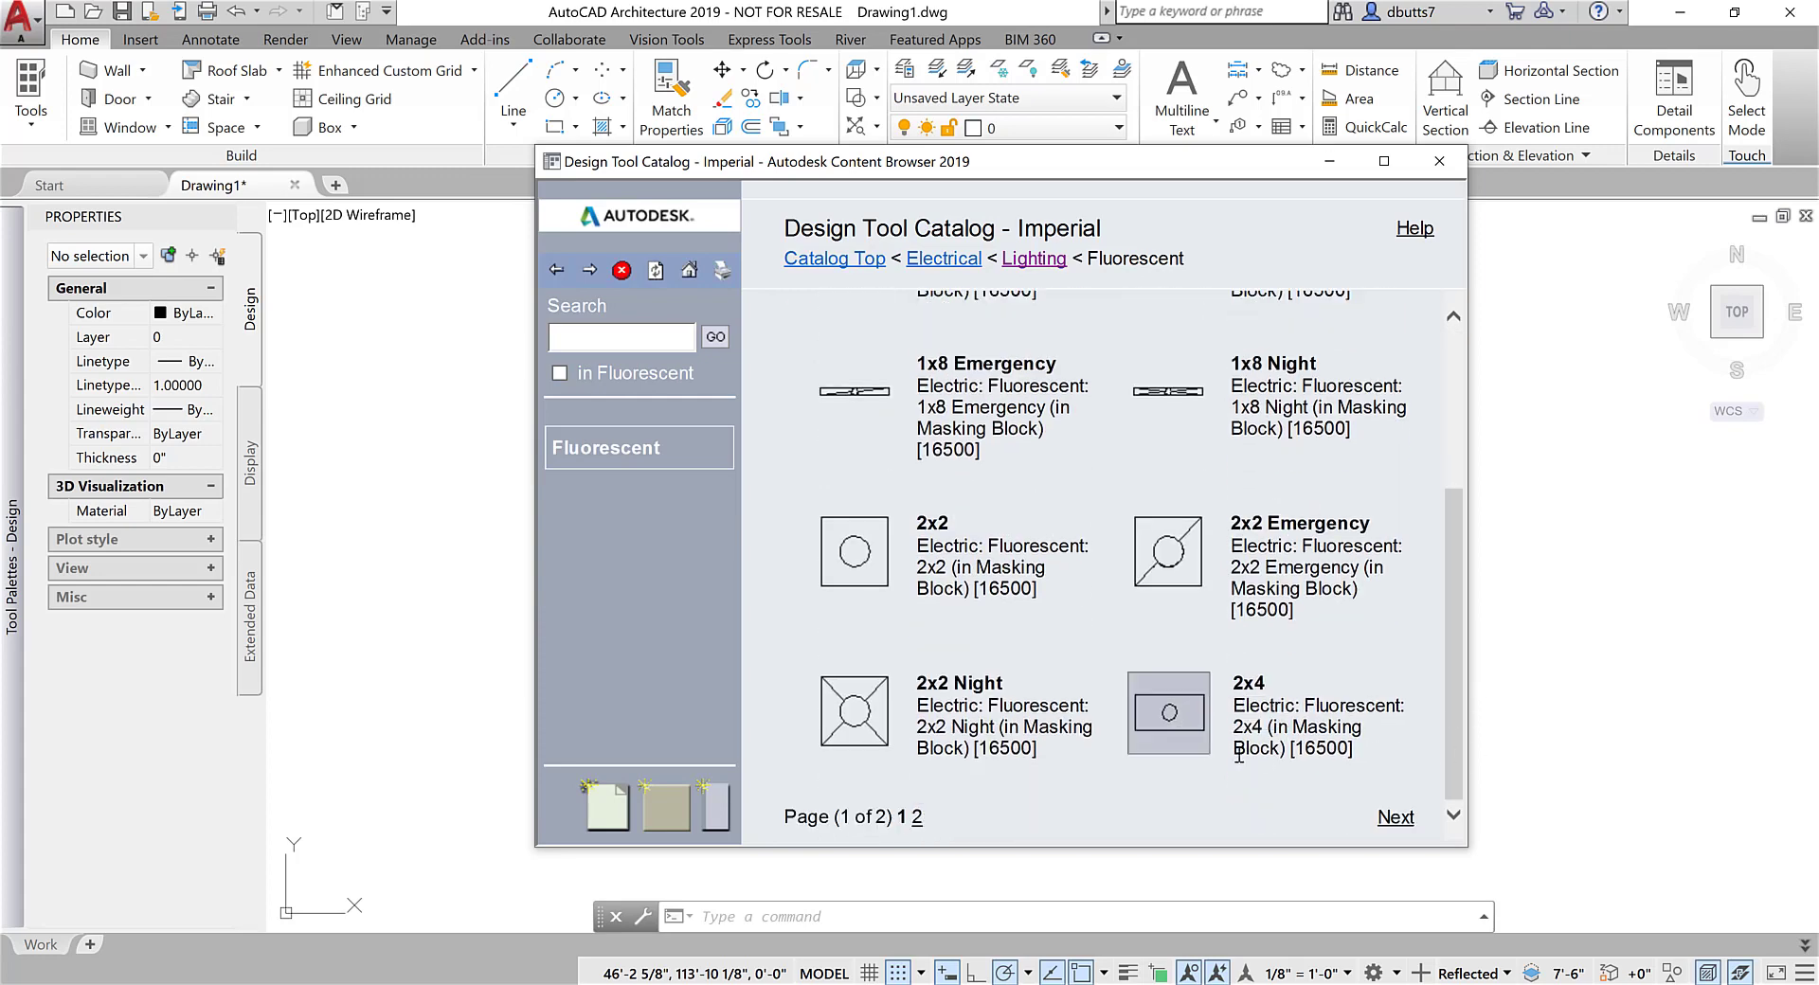
right_click(1169, 711)
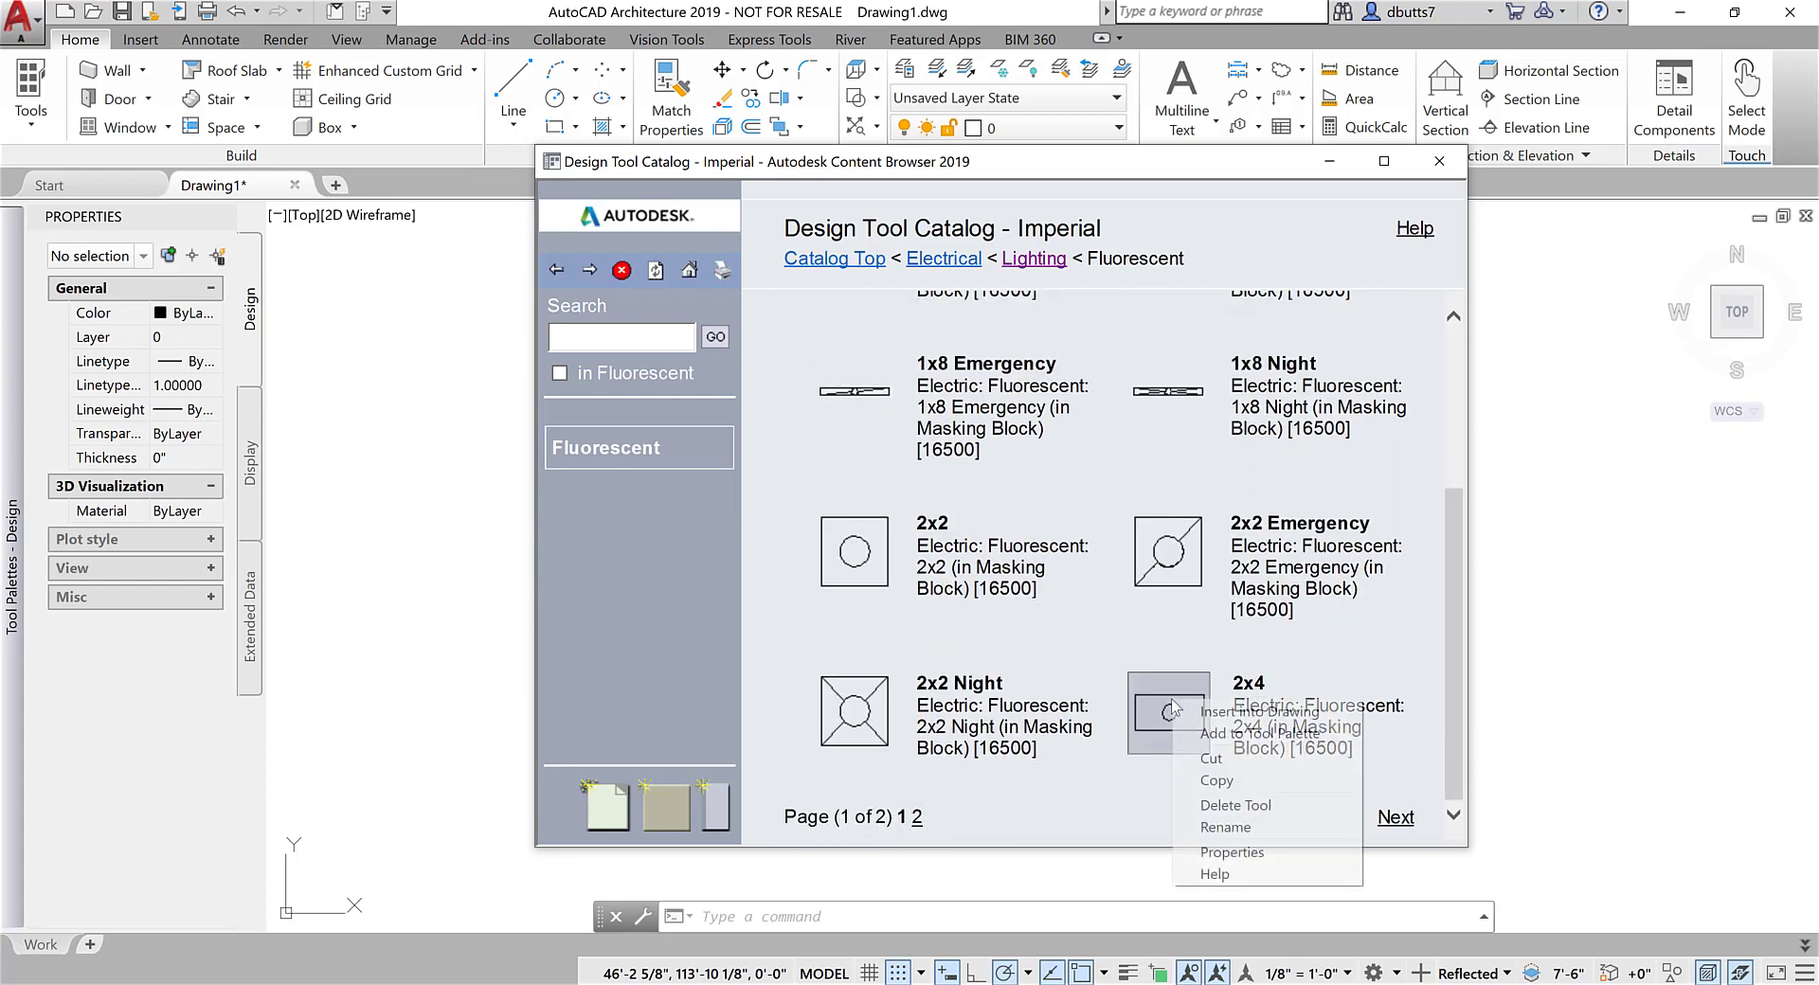
click(1258, 711)
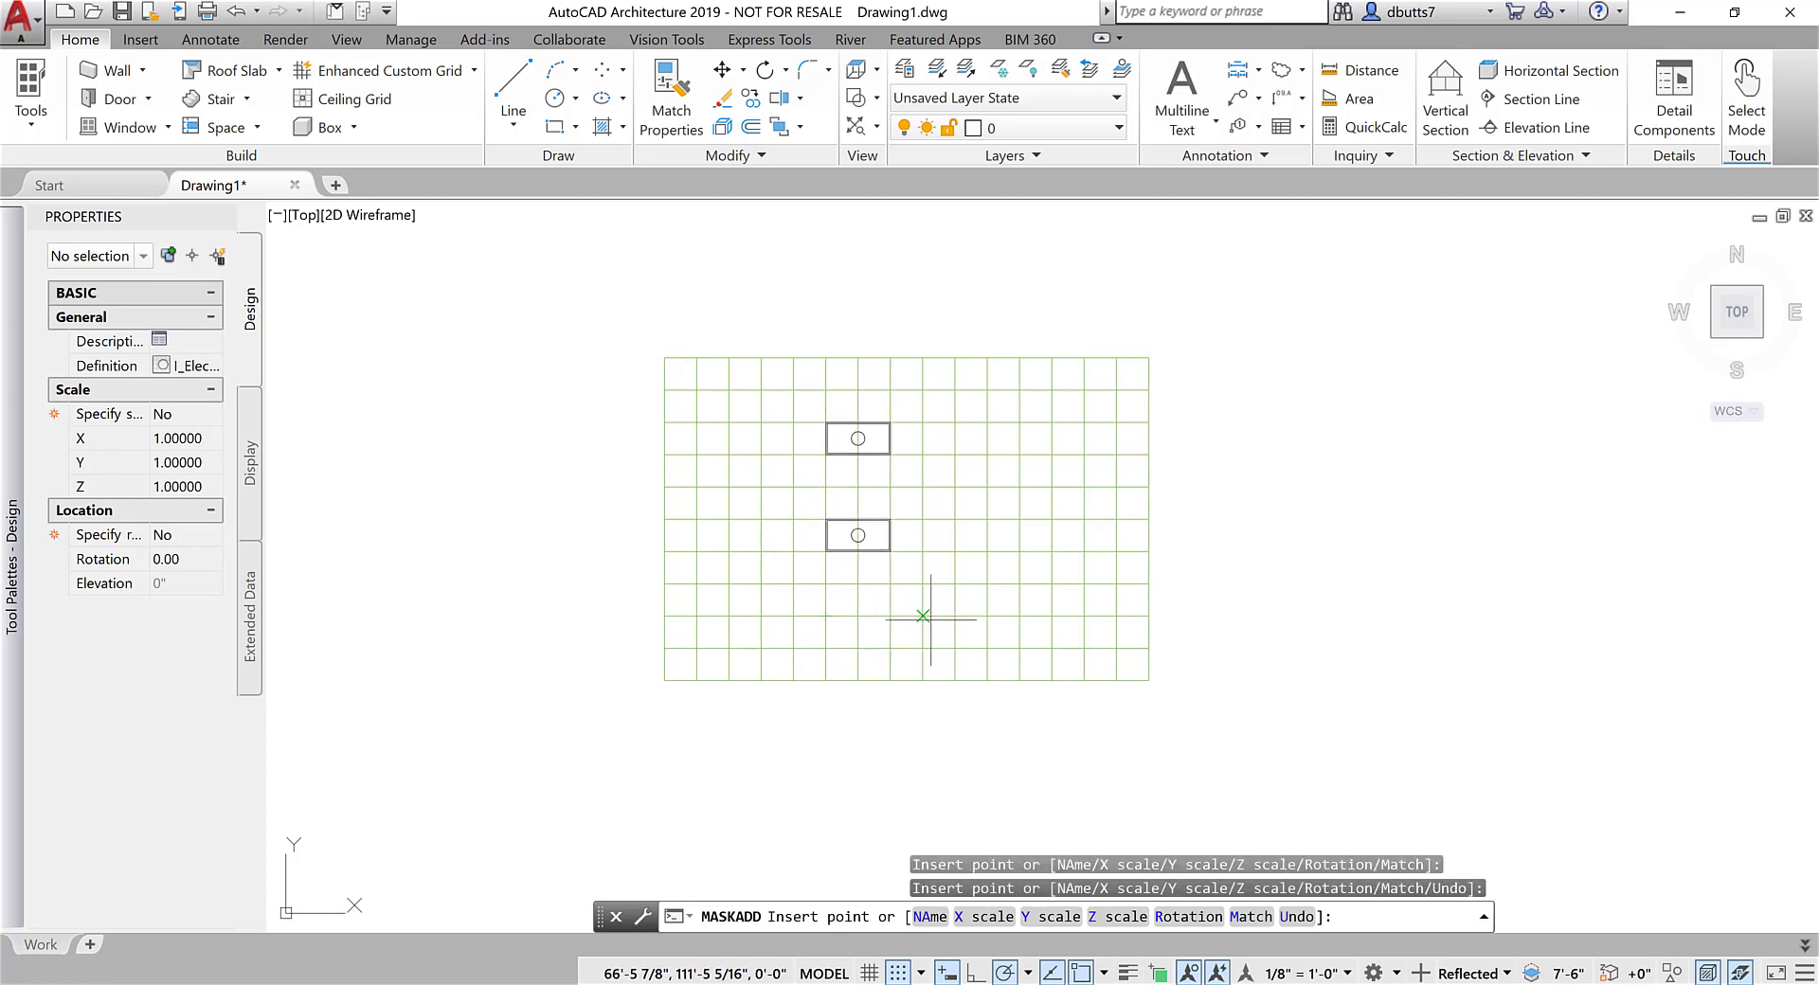
Place the 2x4 light blocks on the ceiling grid and end the MASKADD command.
click(925, 616)
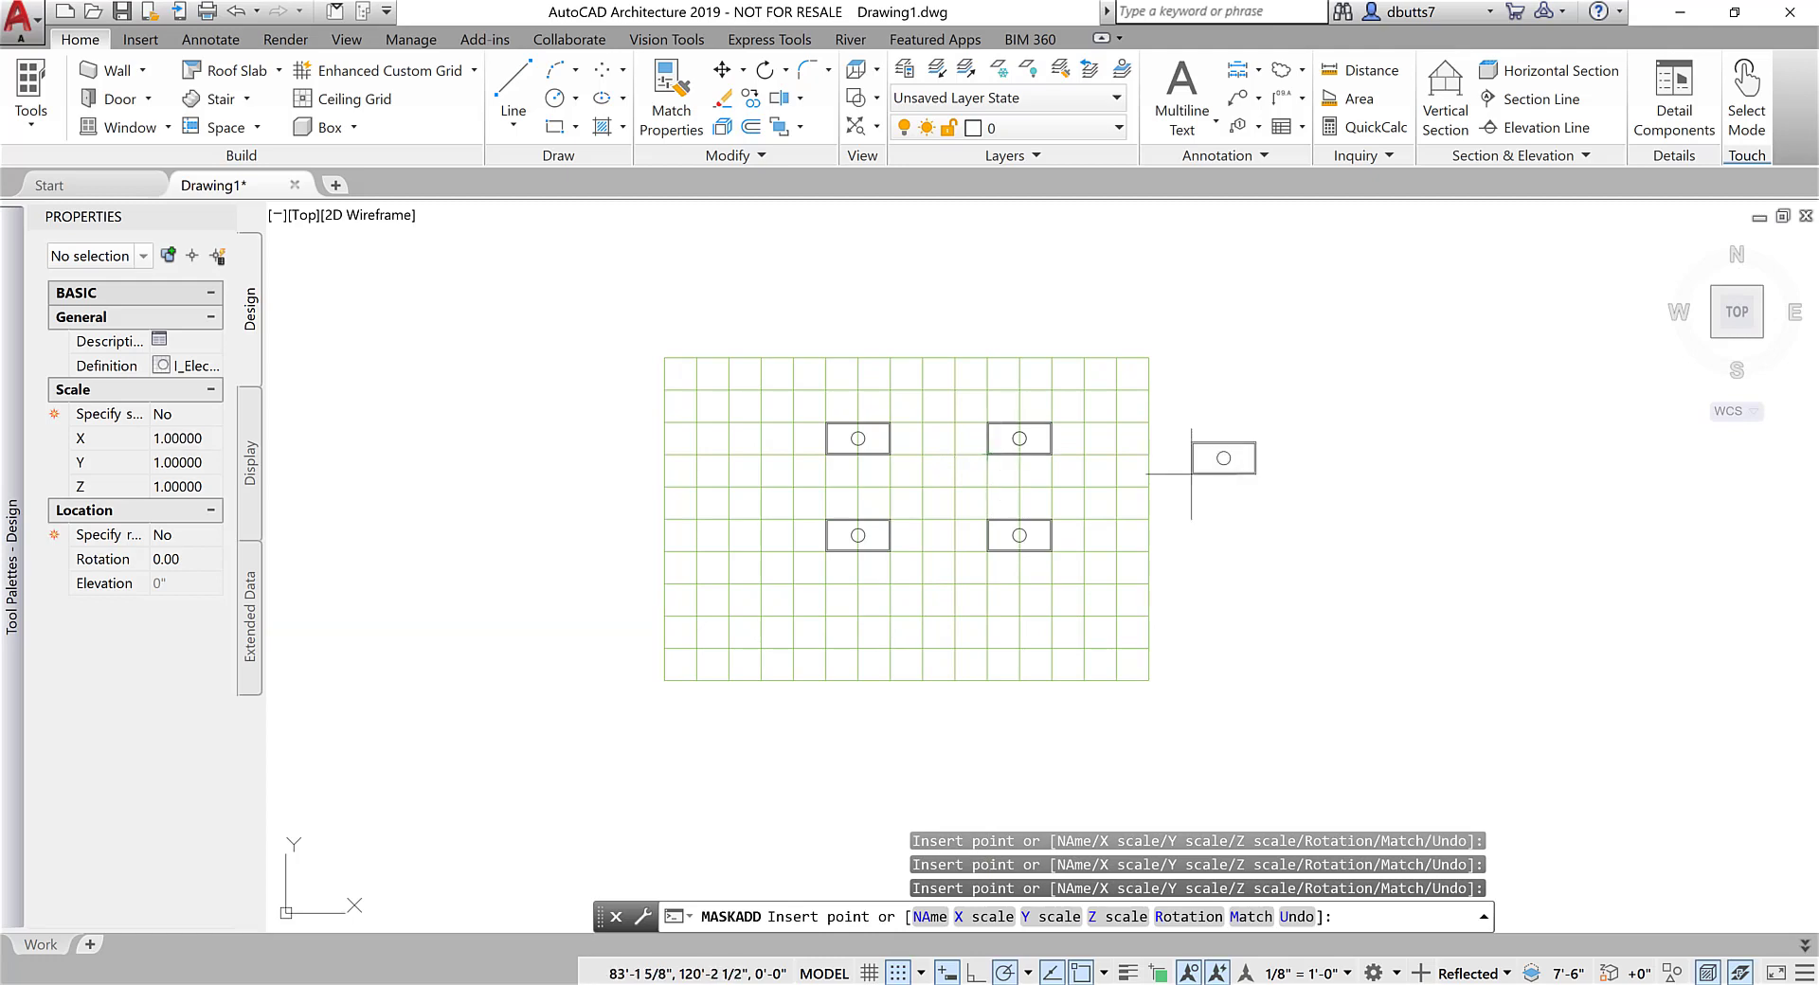
key(Escape)
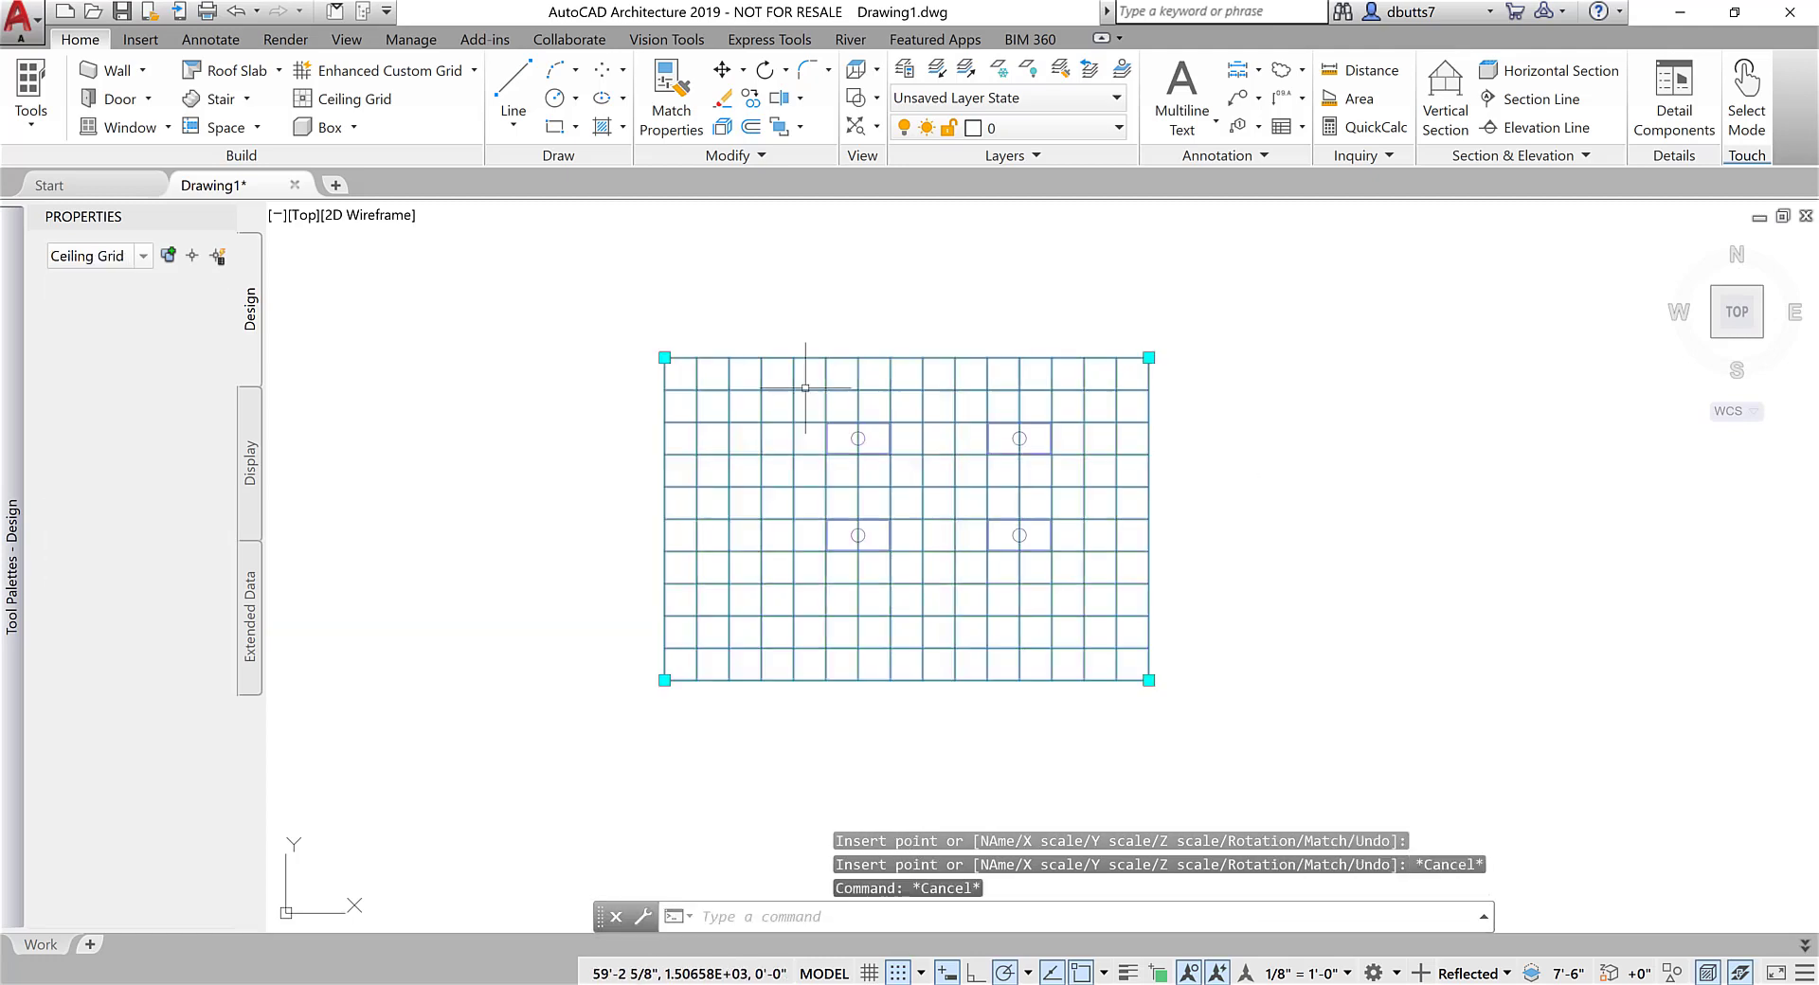
Select the four light blocks and set their elevation to 8' in the Properties palette.
click(858, 534)
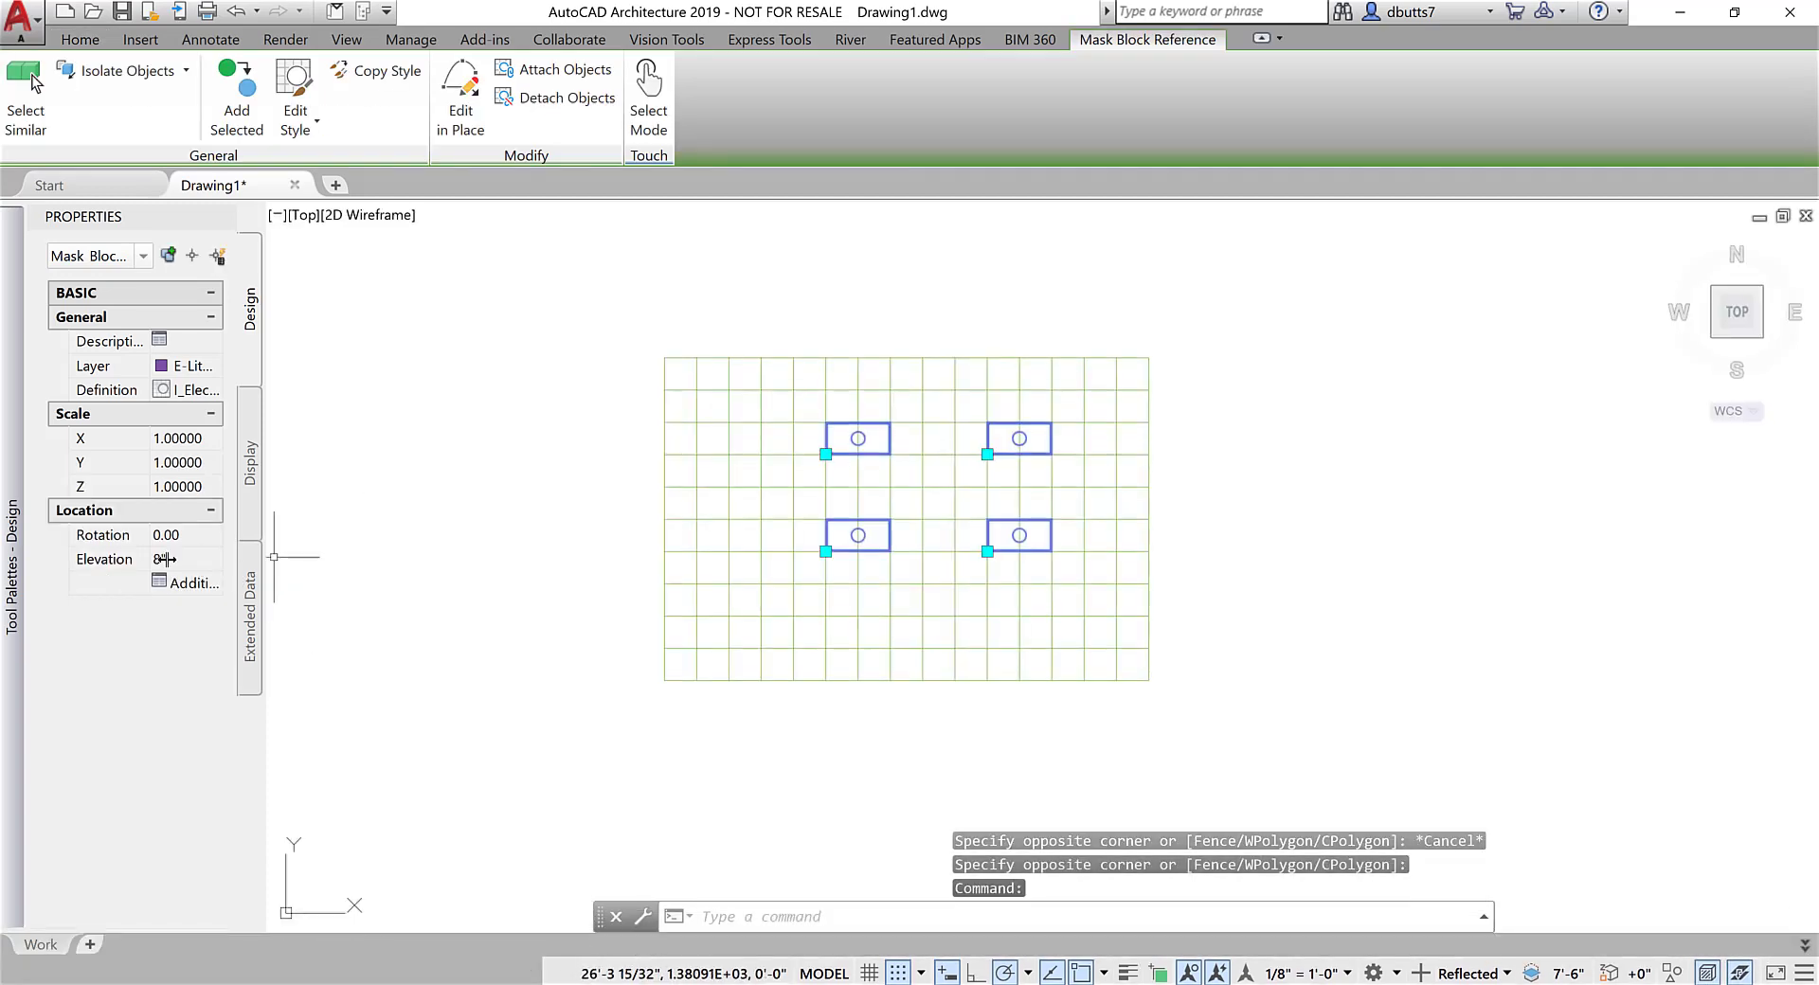
click(174, 559)
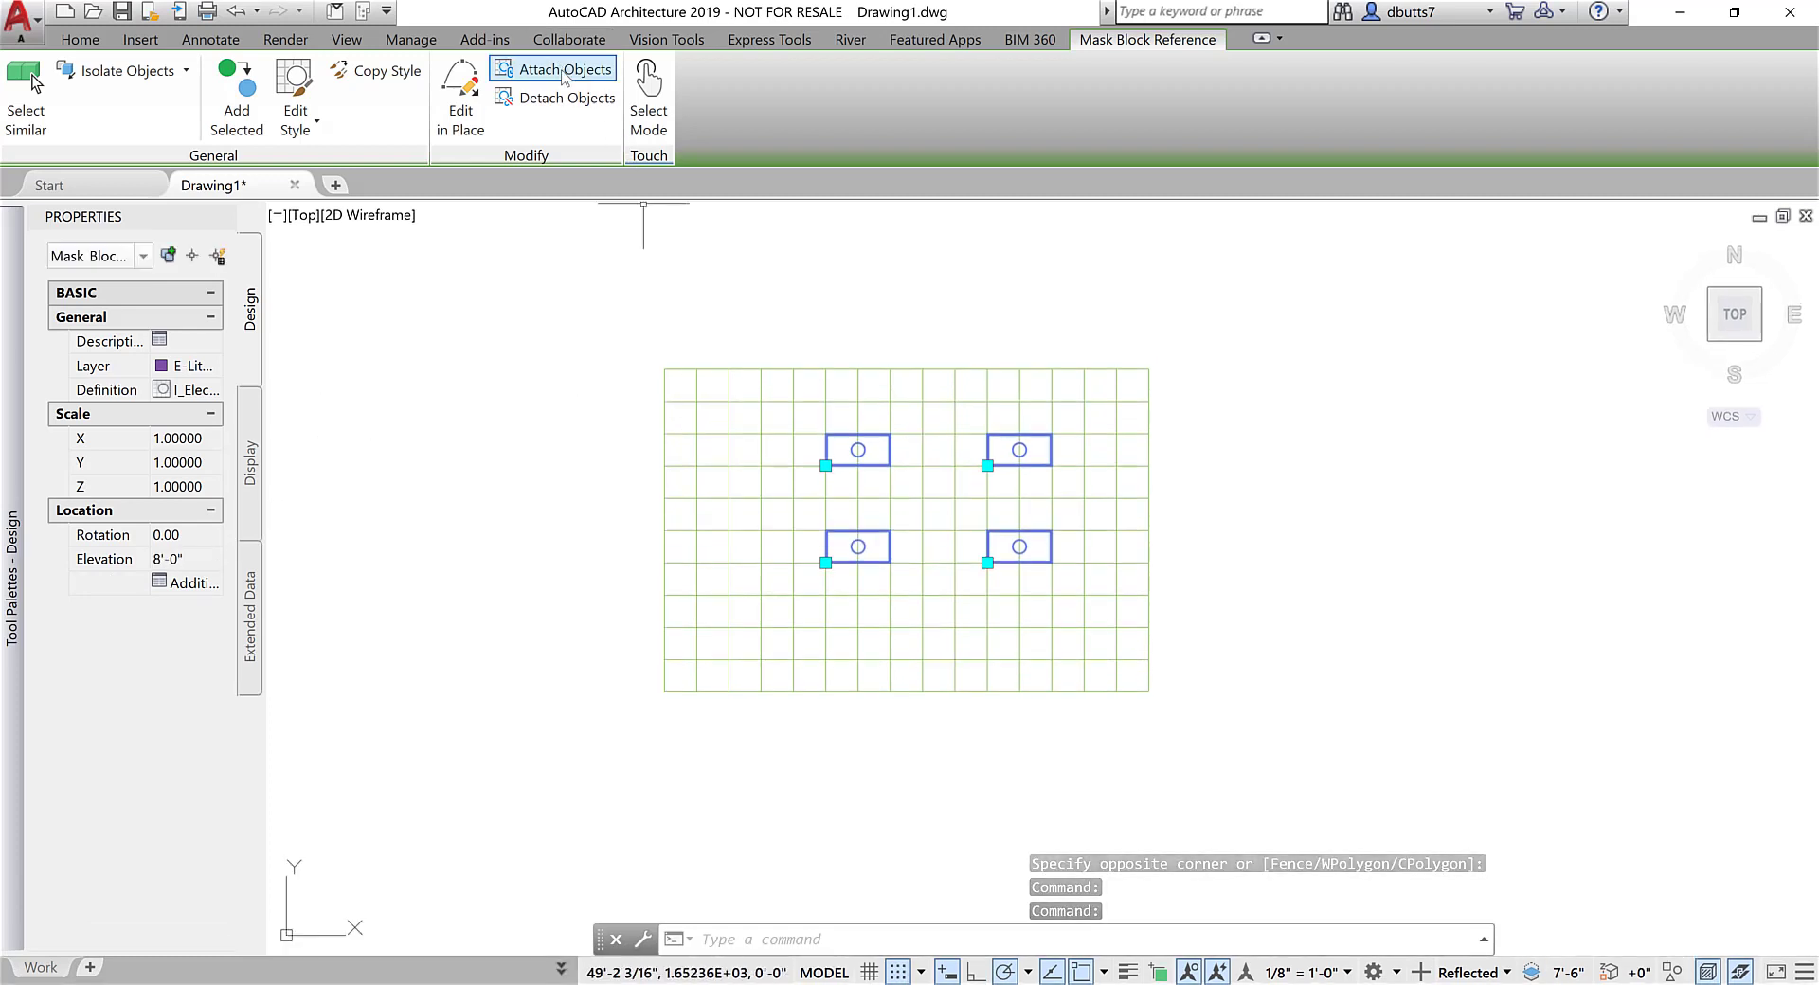
mouse_move(553, 68)
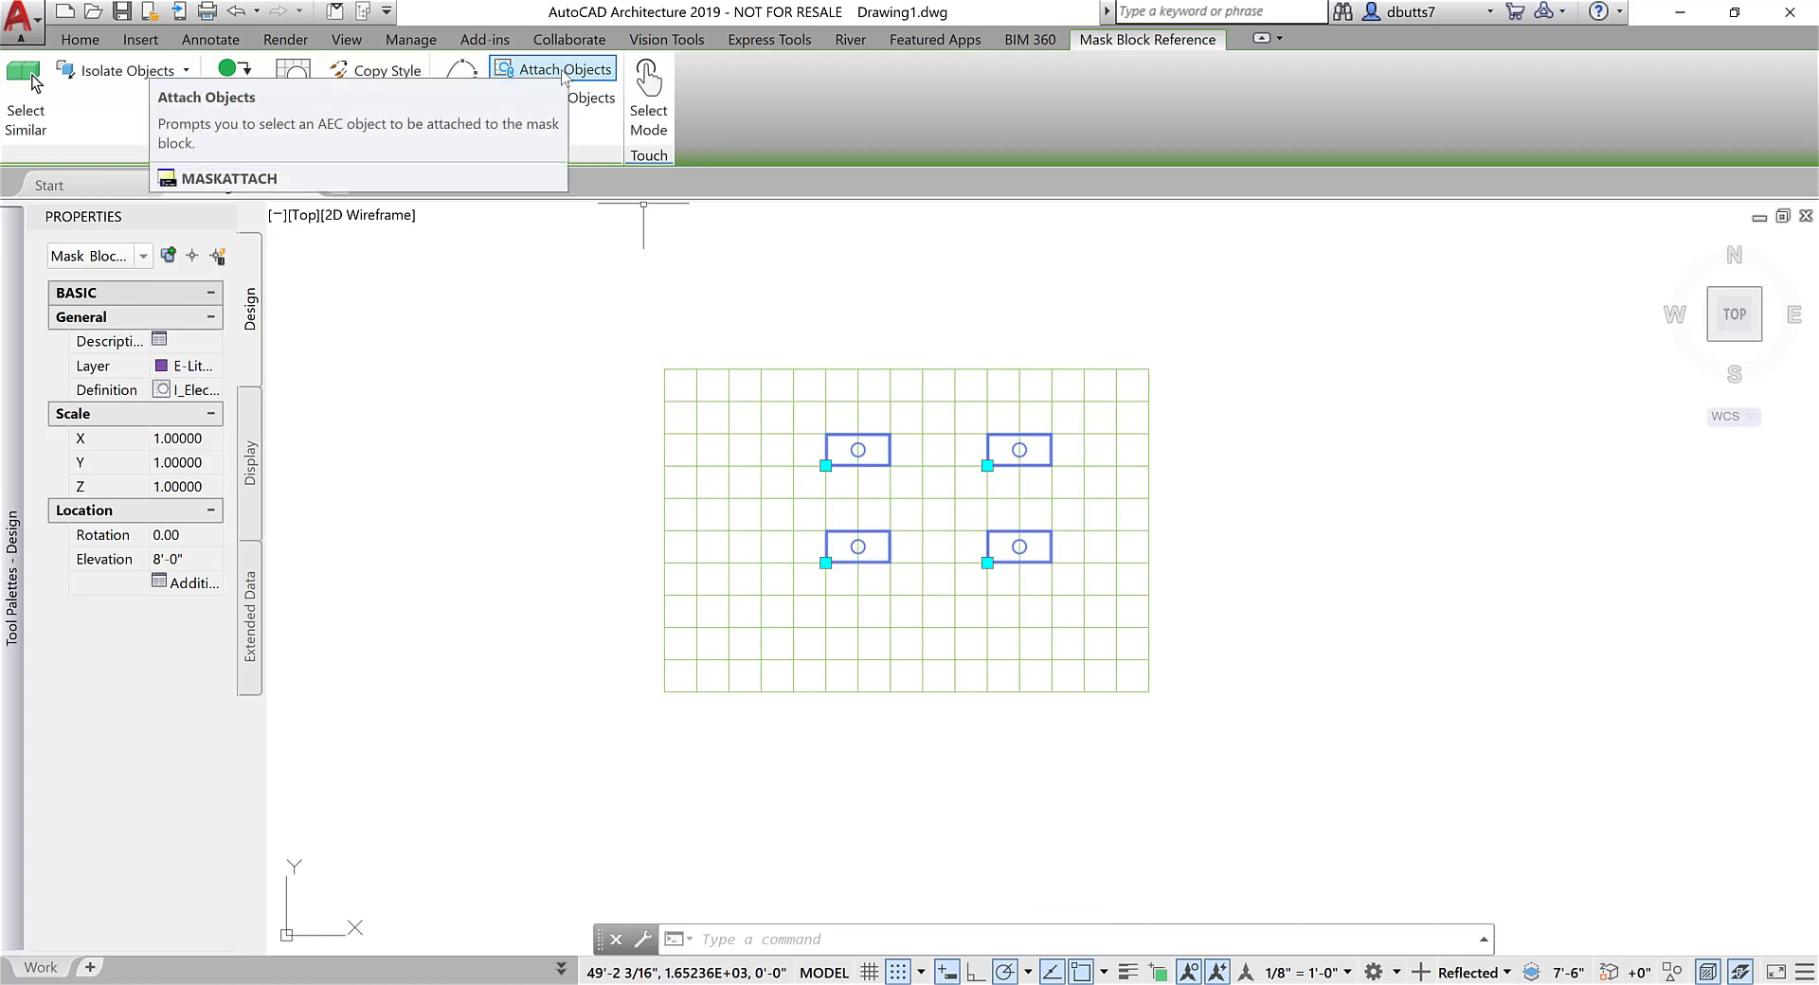
Attach the selected blocks to the ceiling grid with the Reflected display representation so they mask its lines.
click(561, 71)
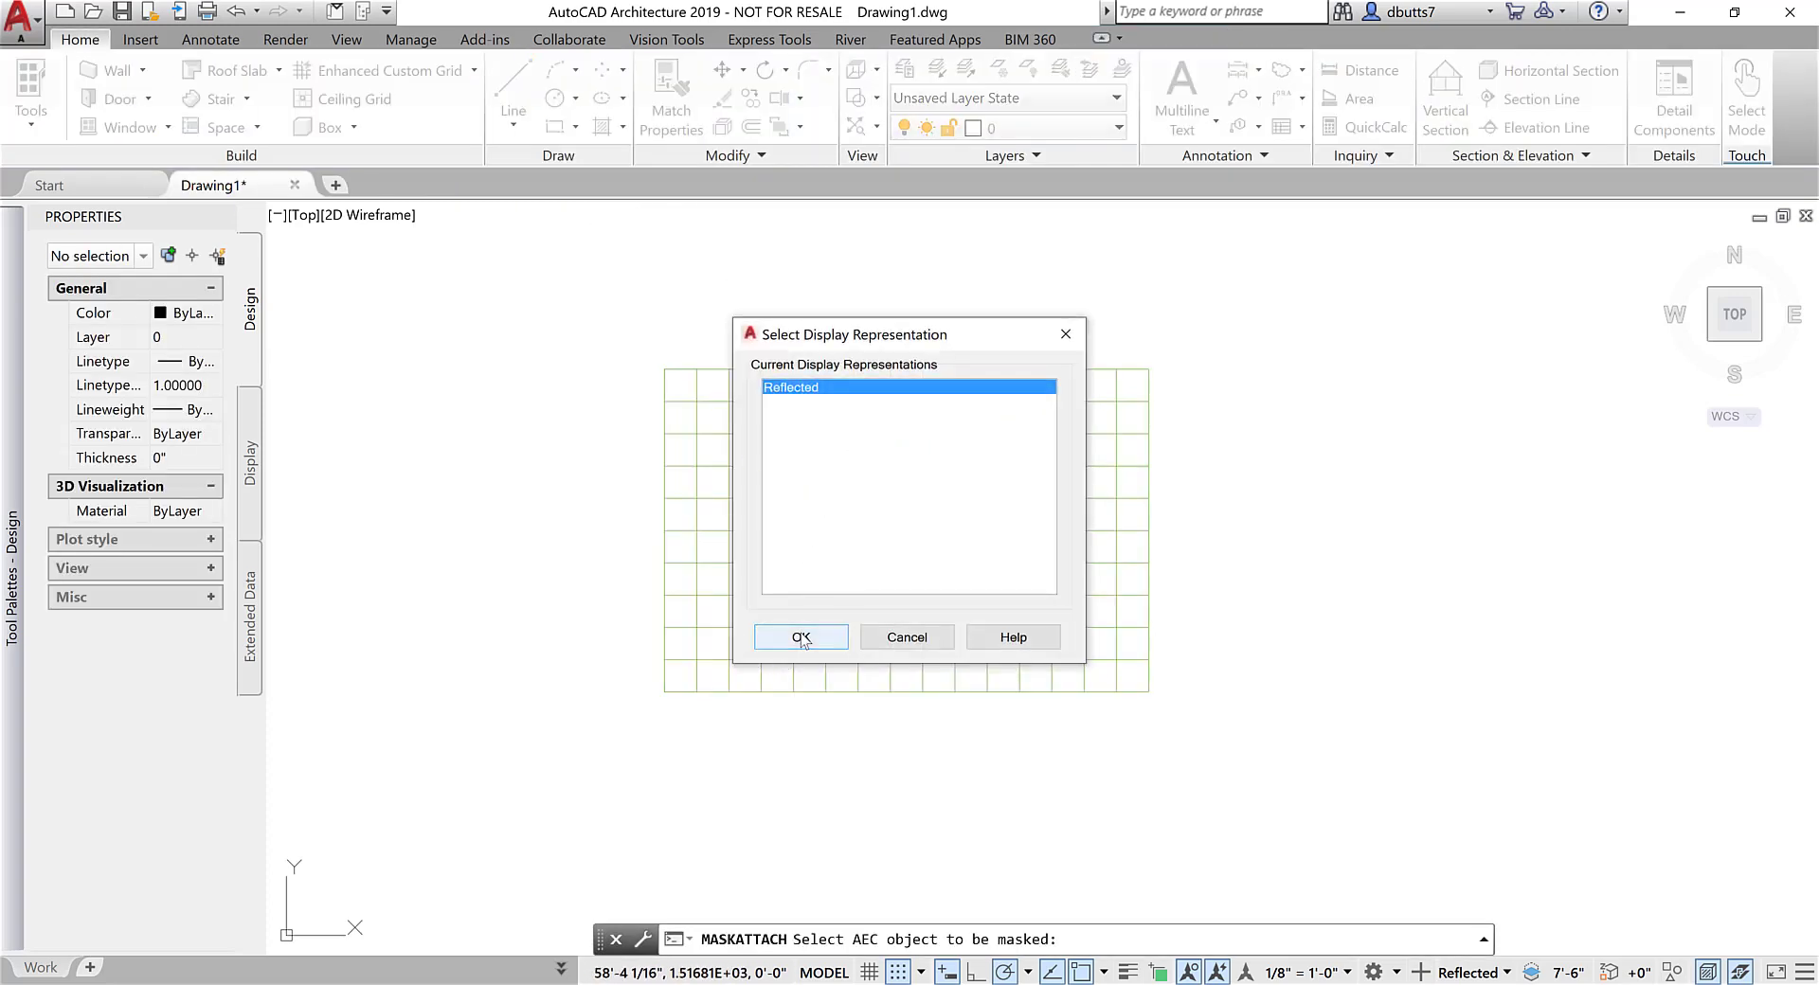
click(800, 636)
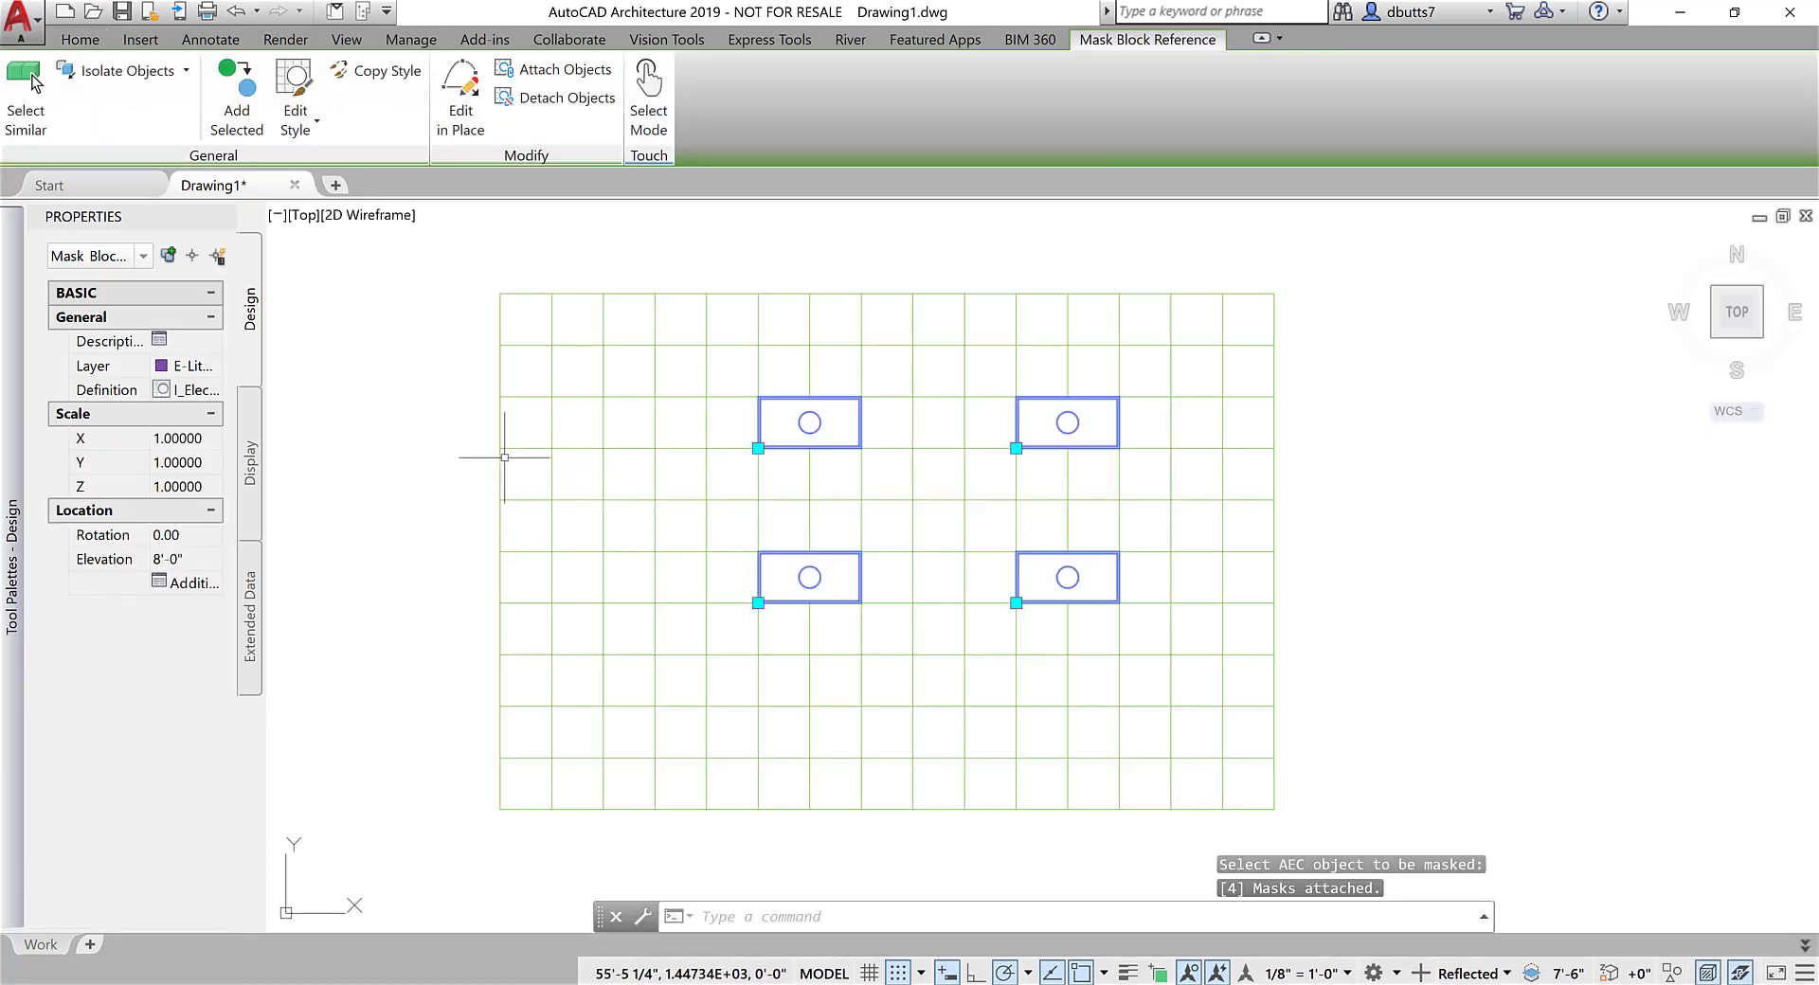
key(Escape)
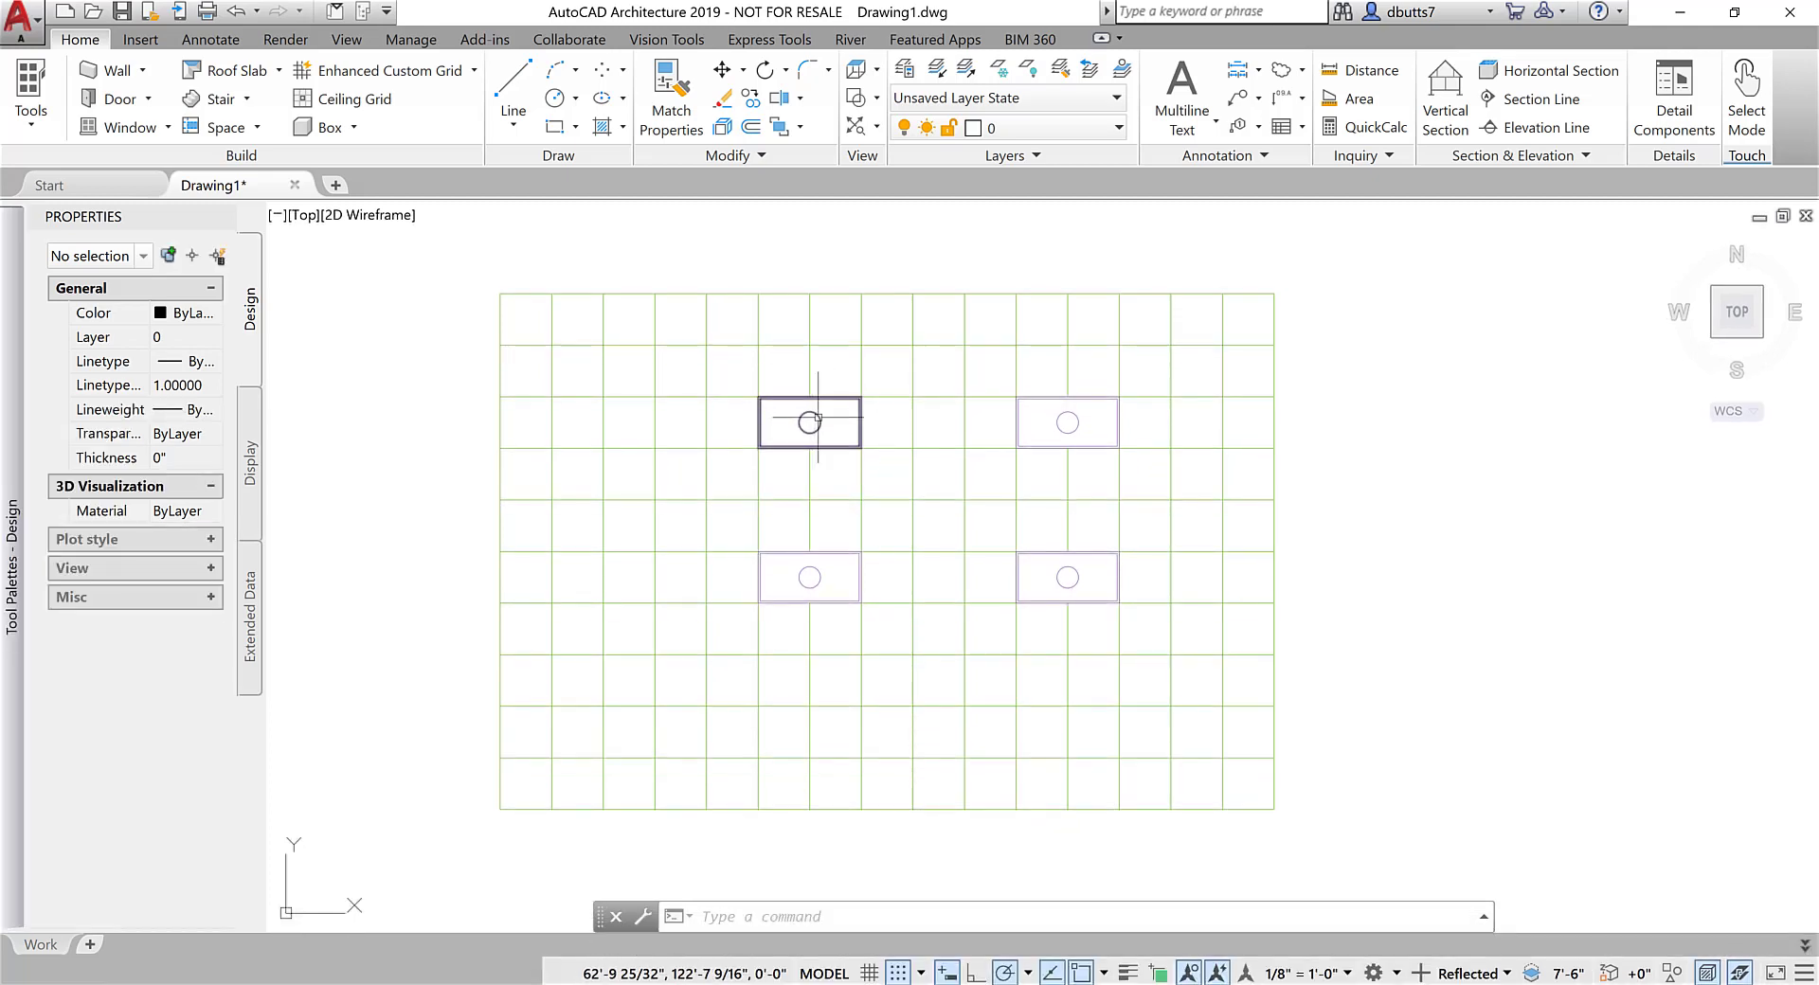
Drag the upper-left light block to a new spot left and down, its mask following it on the grid.
click(809, 432)
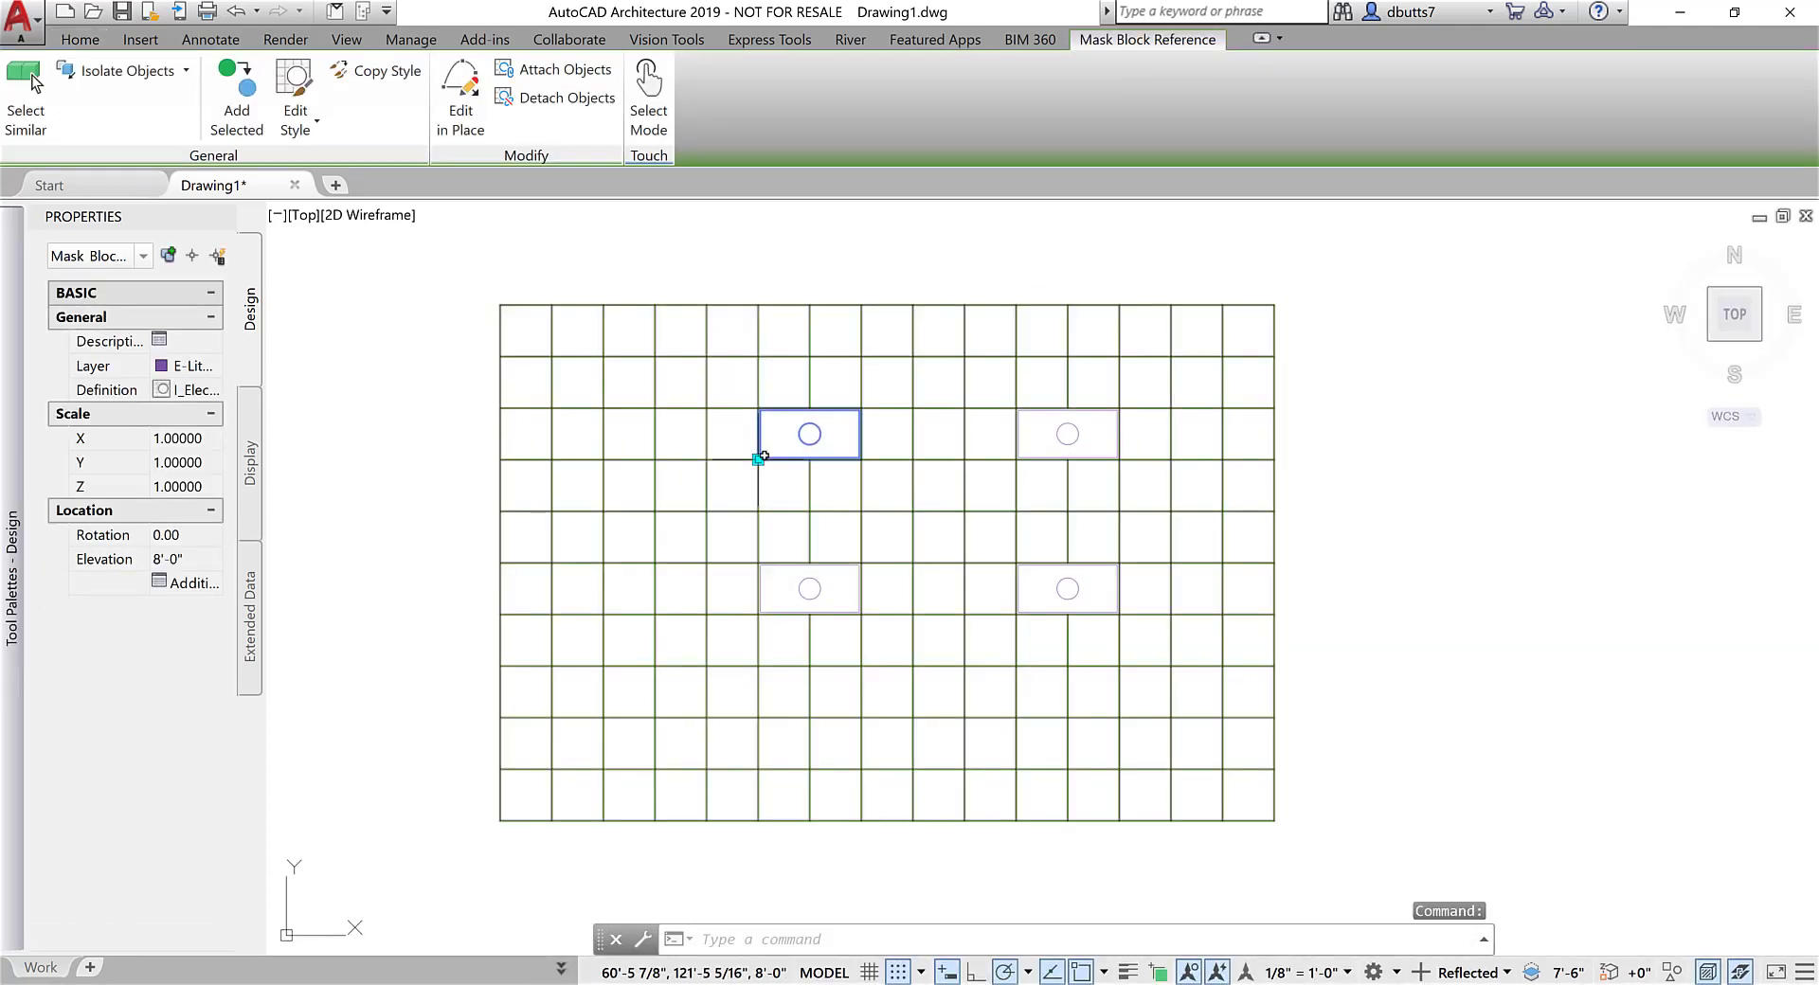
drag(759, 457, 604, 502)
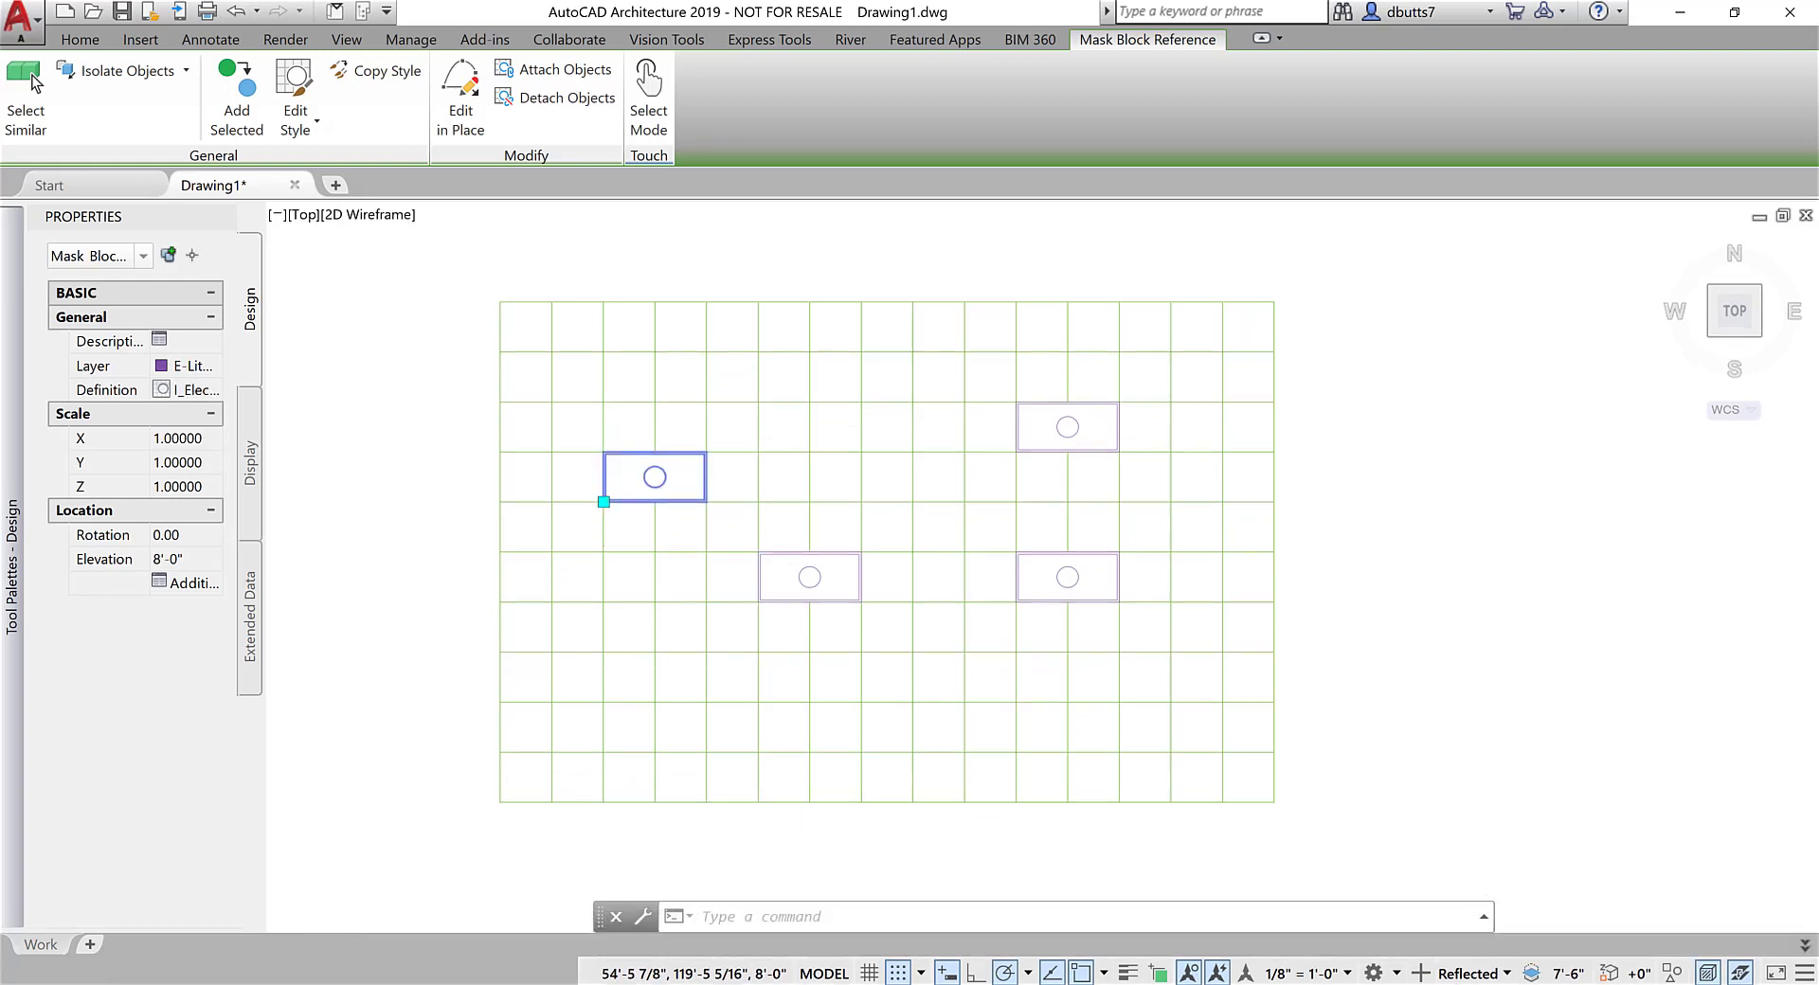
key(Escape)
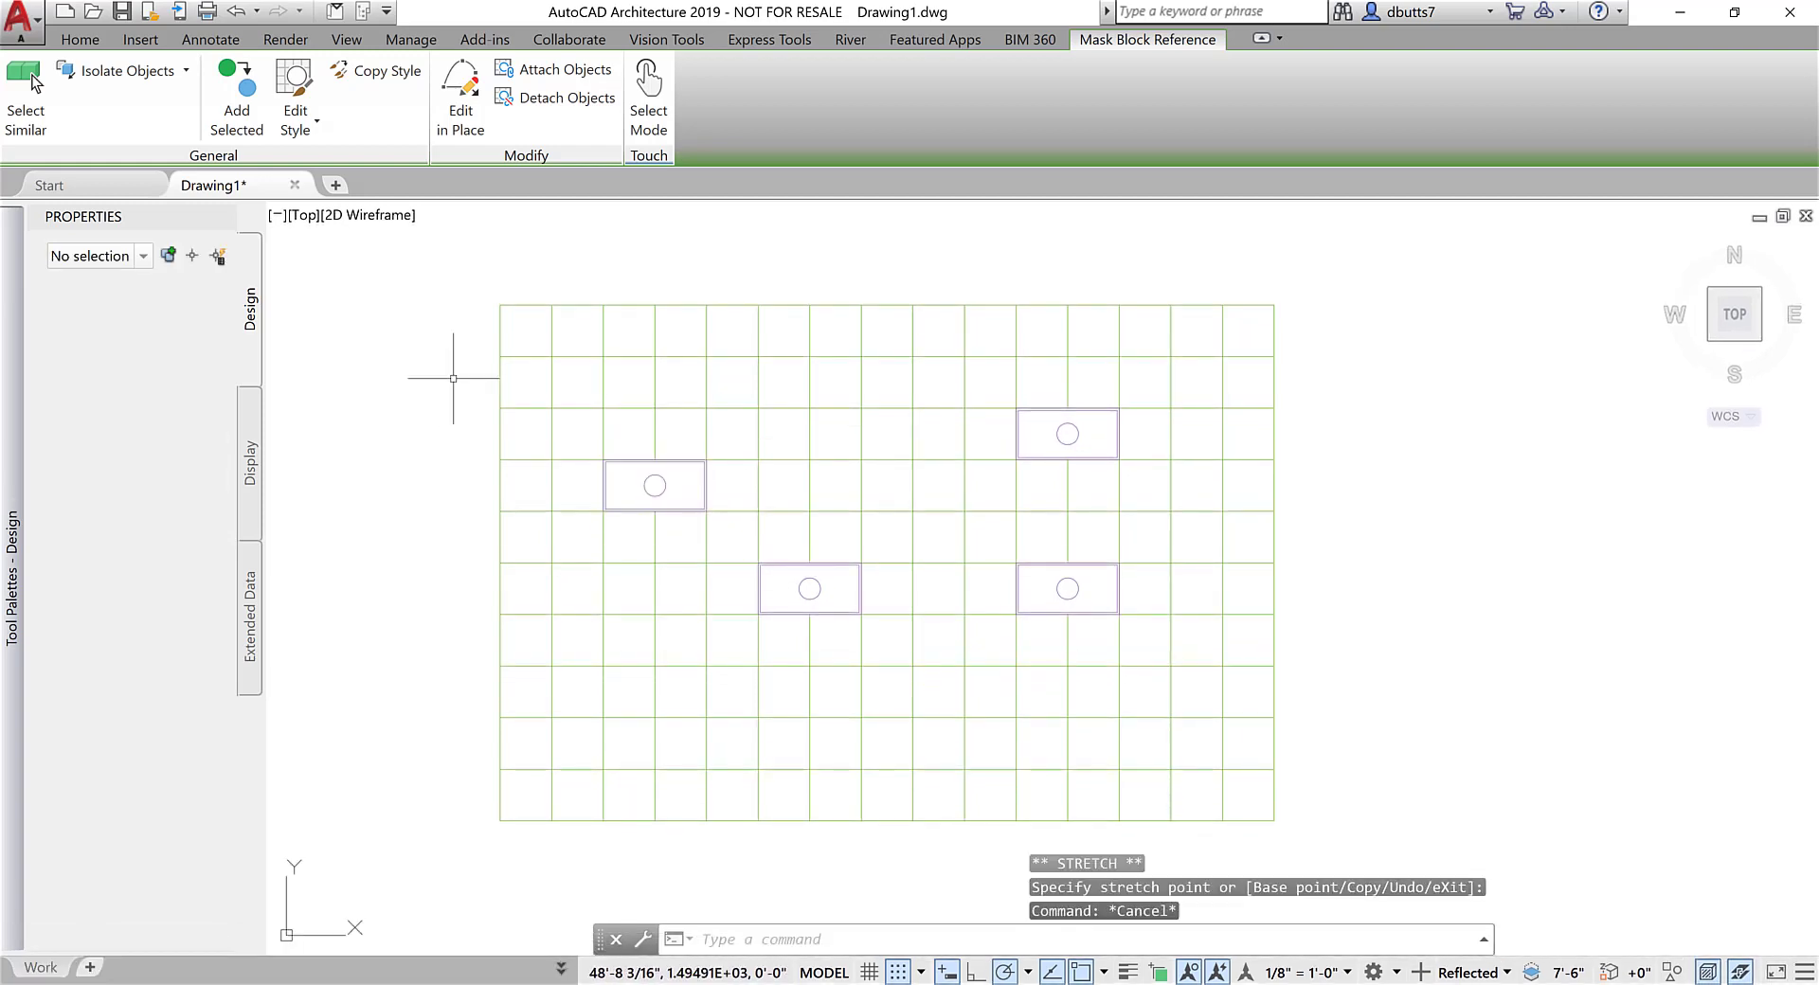
click(79, 38)
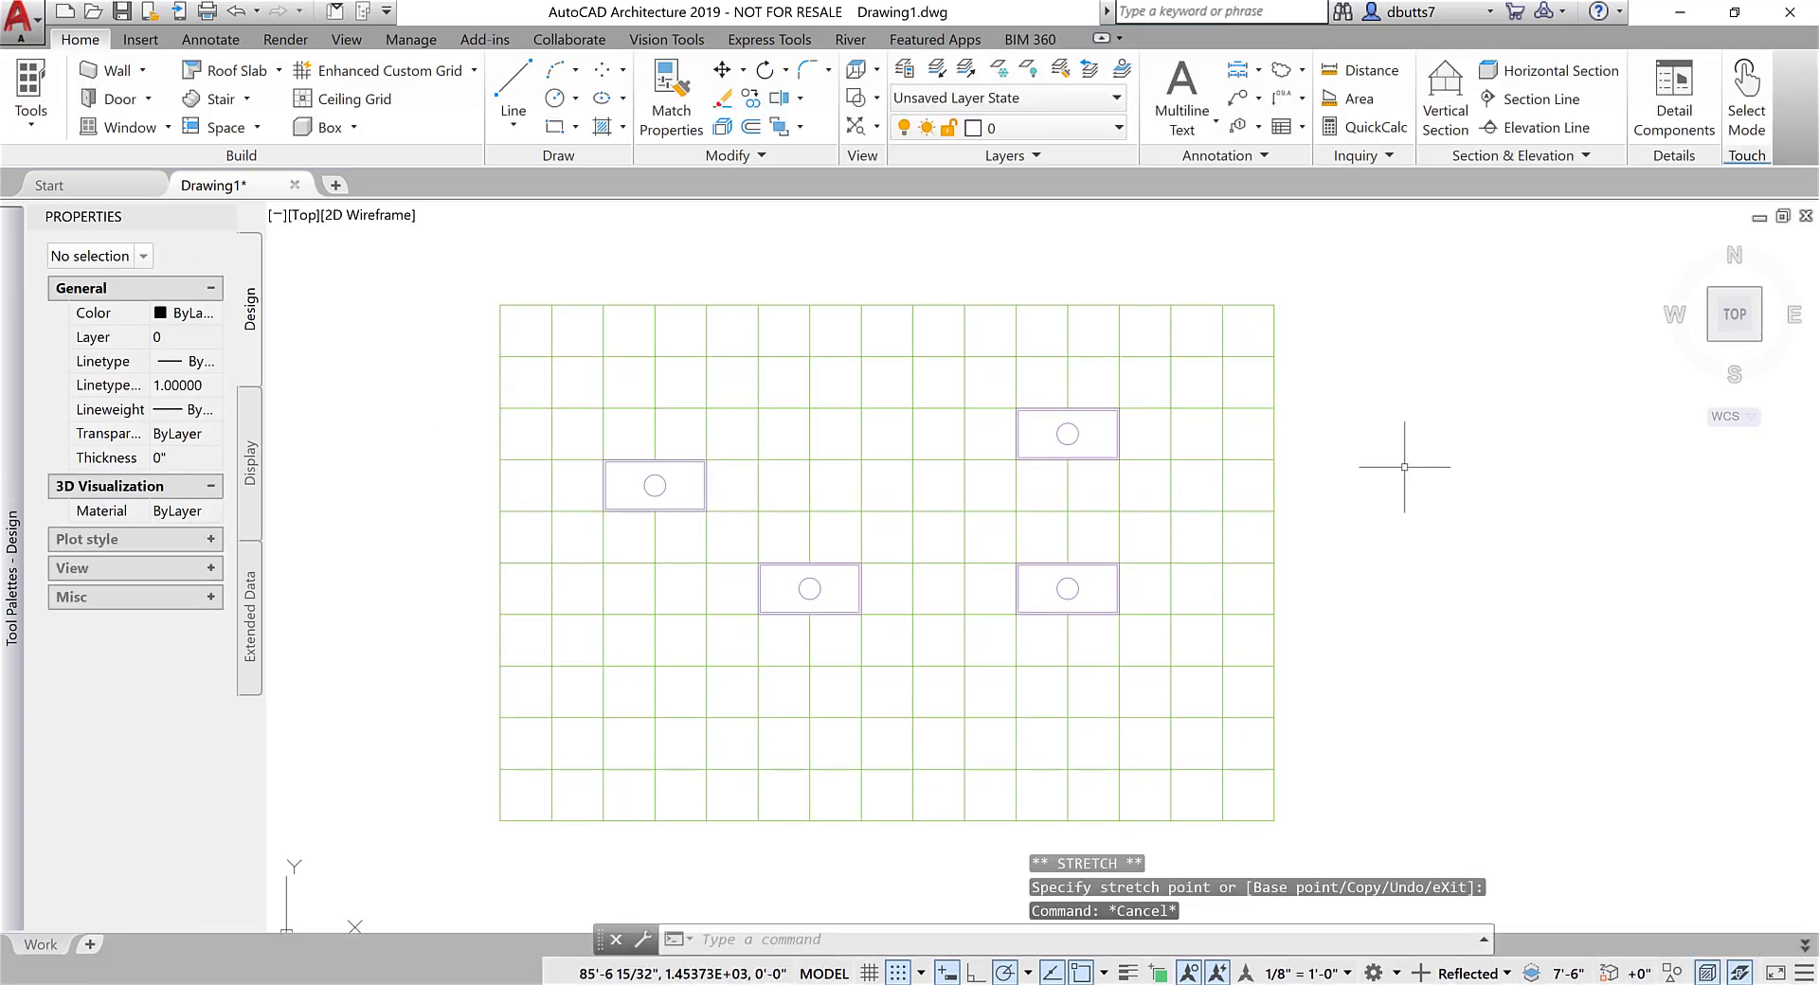